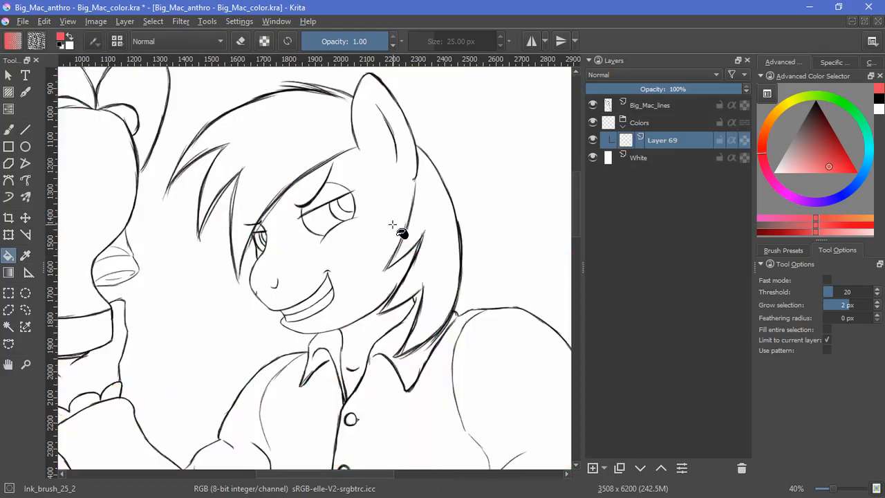
mouse_move(791, 351)
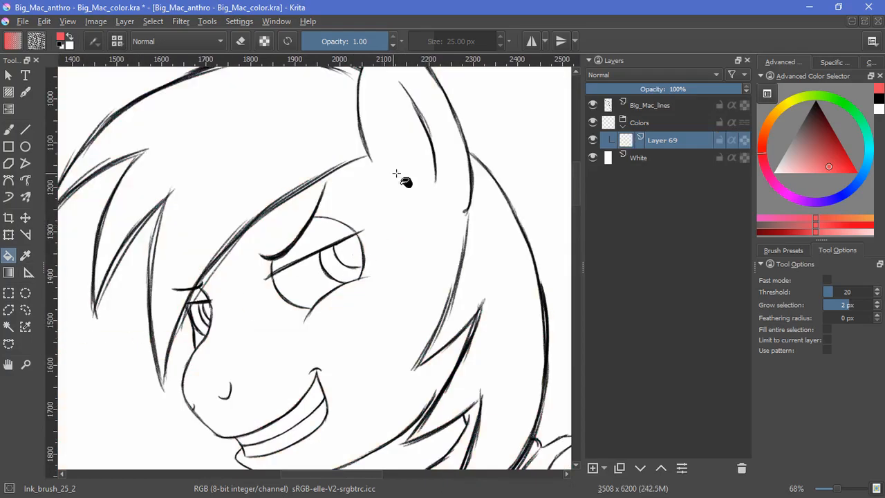
- Turn off 'Limit to current layer' and lower the Fill tool Threshold from 20 to 13
click(406, 183)
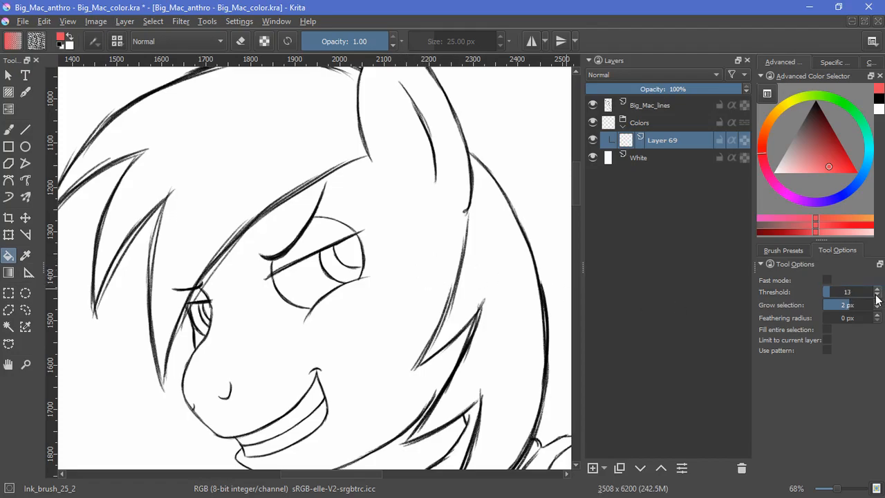
click(877, 294)
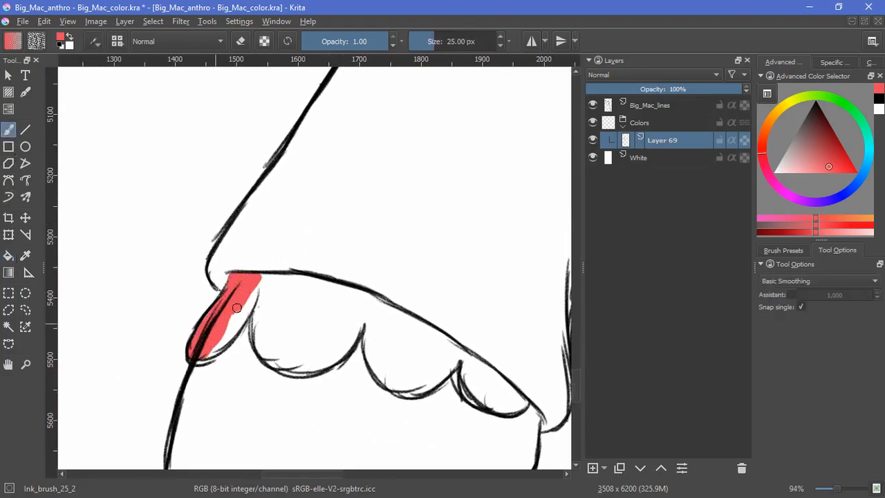
- Brush red across the frilly cuff ruffle on Layer 69
drag(236, 308, 268, 279)
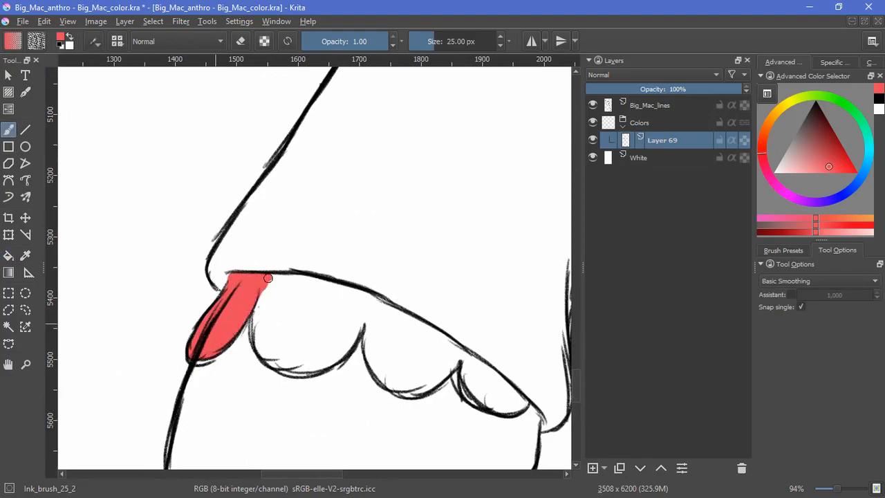
drag(268, 278, 270, 348)
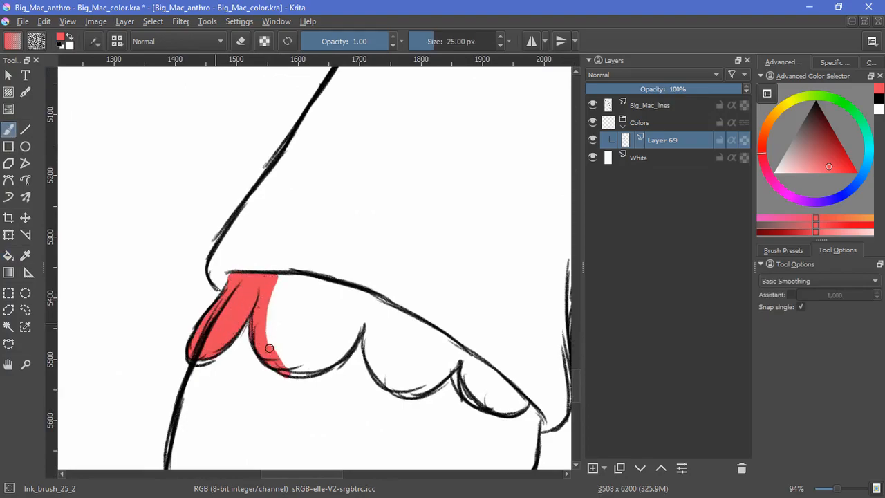
drag(270, 348, 290, 371)
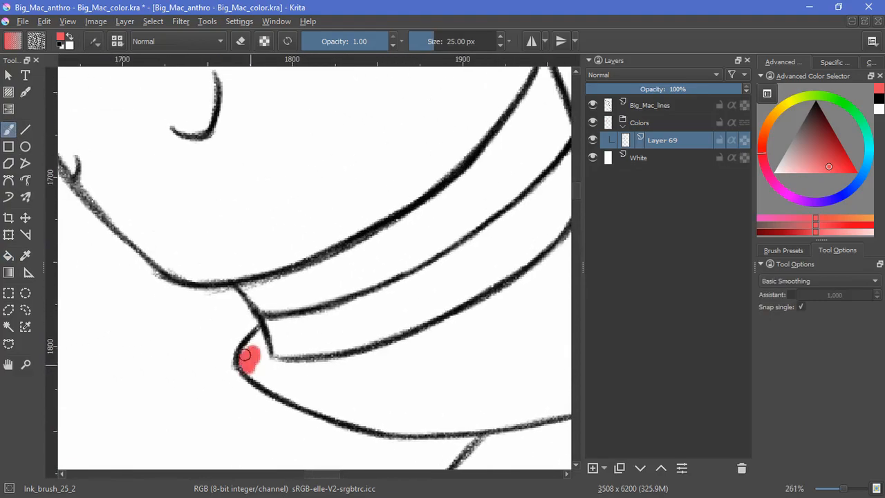
- Paint red into the corner of the pony's mouth
drag(248, 358, 254, 350)
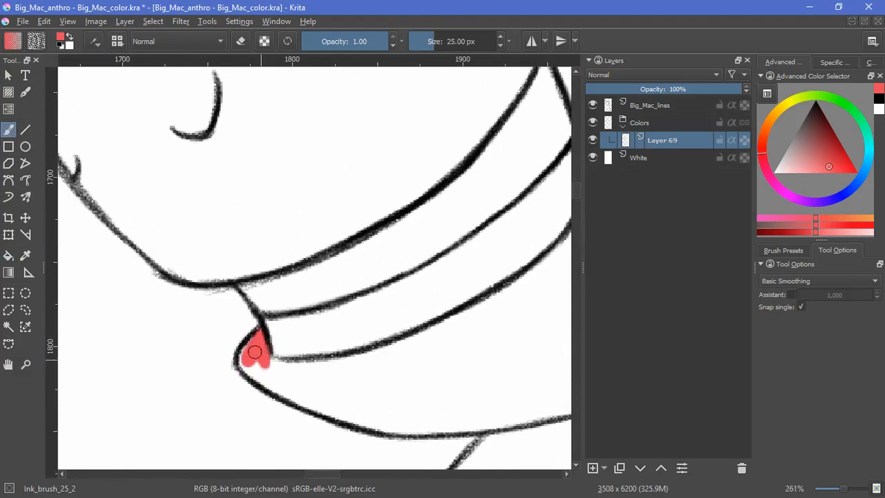
drag(256, 352, 314, 371)
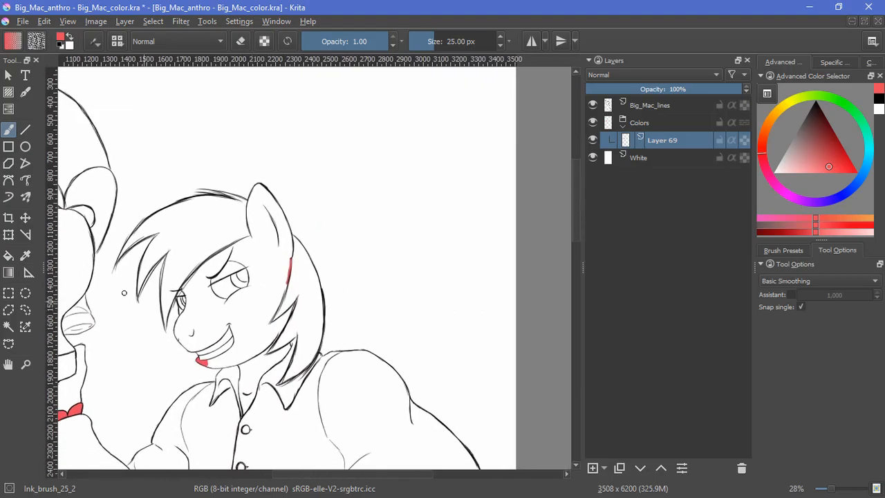
click(9, 256)
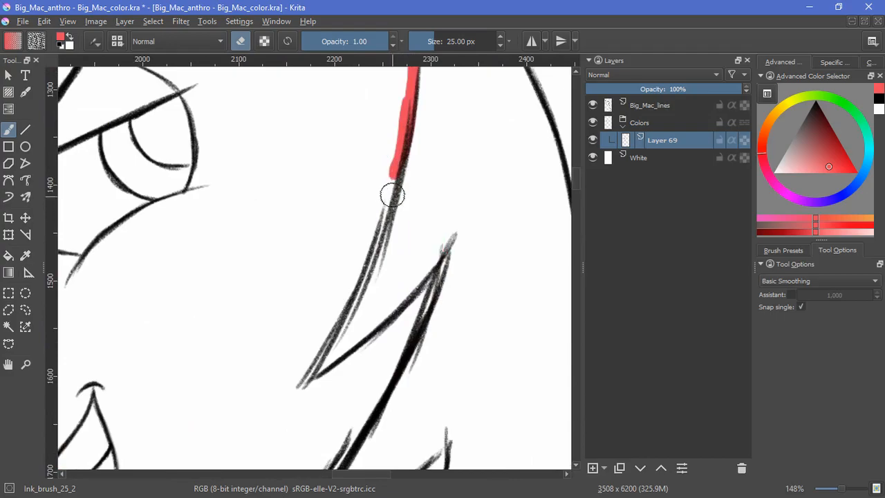
- Erase the stray red along the mane line, then brush red over the whole cuff ruffle
drag(390, 194, 329, 332)
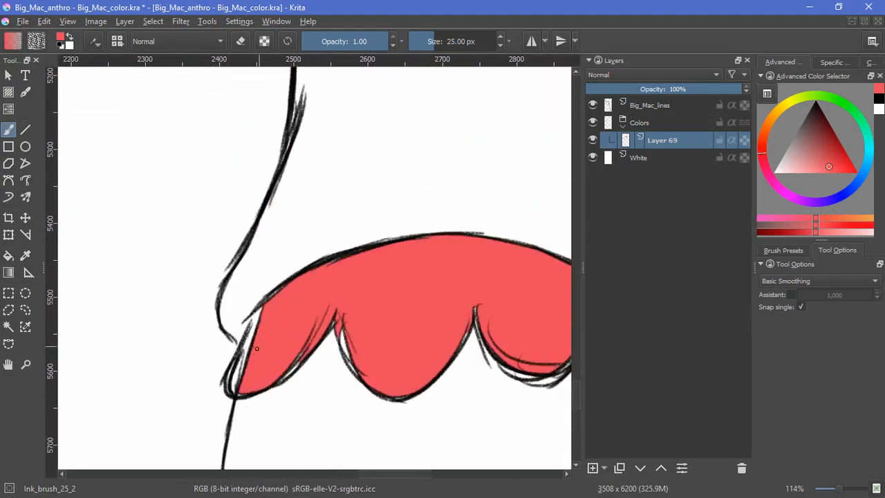
drag(257, 348, 333, 309)
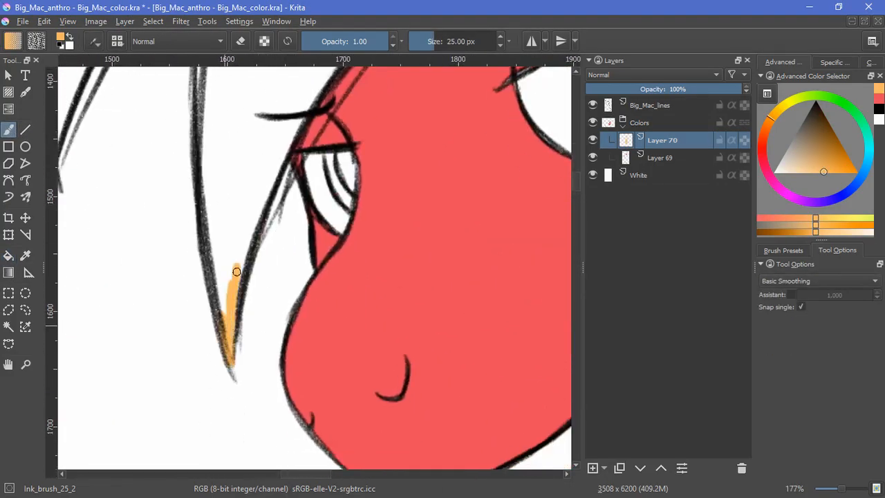
- Brush orange into the upper mane strand and the lower mane strands on Layer 70
drag(235, 271, 277, 156)
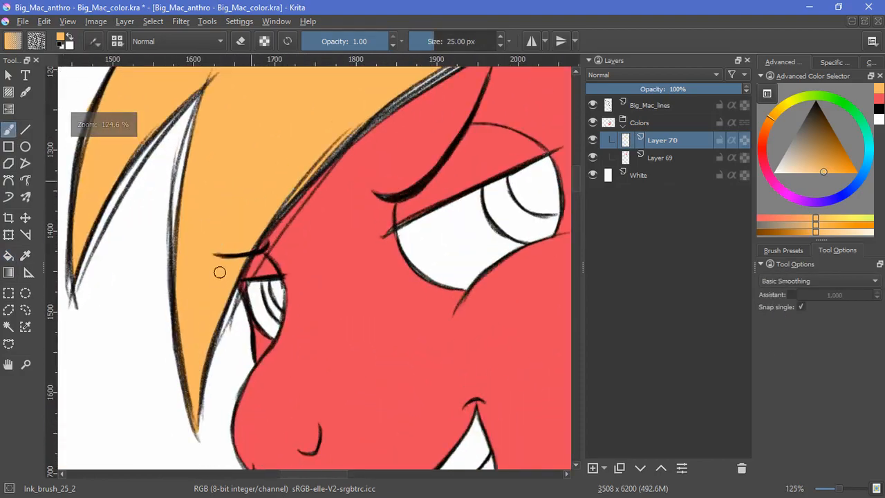
scroll(right, 3)
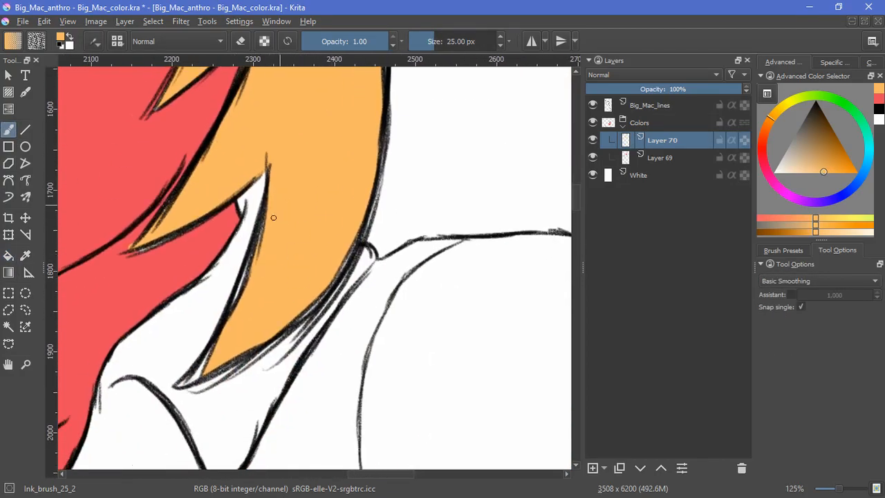
drag(273, 217, 190, 384)
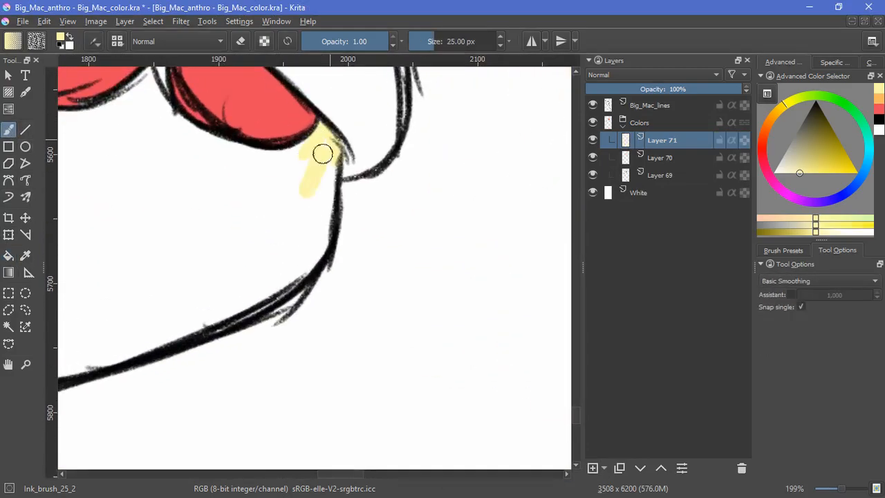
- Paint pale yellow onto the gloves on Layer 71
drag(323, 153, 187, 325)
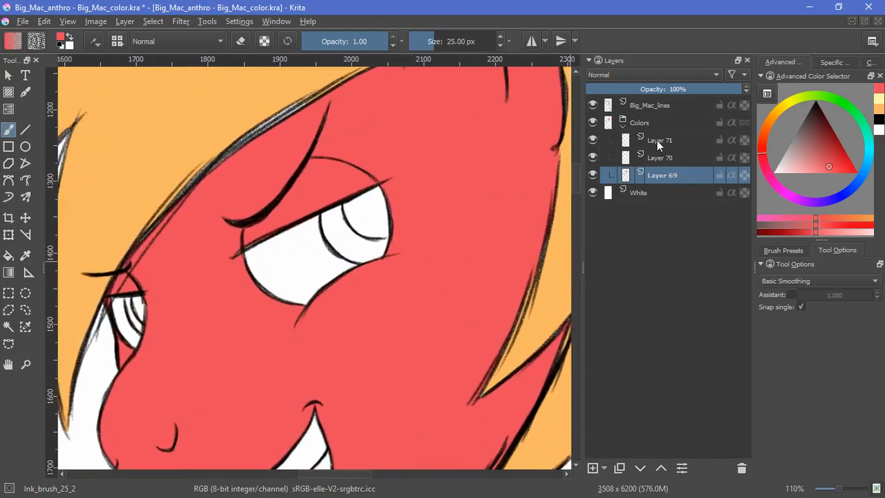
- On Layer 72 above Layer 71, brush solid black into the pupils
click(591, 468)
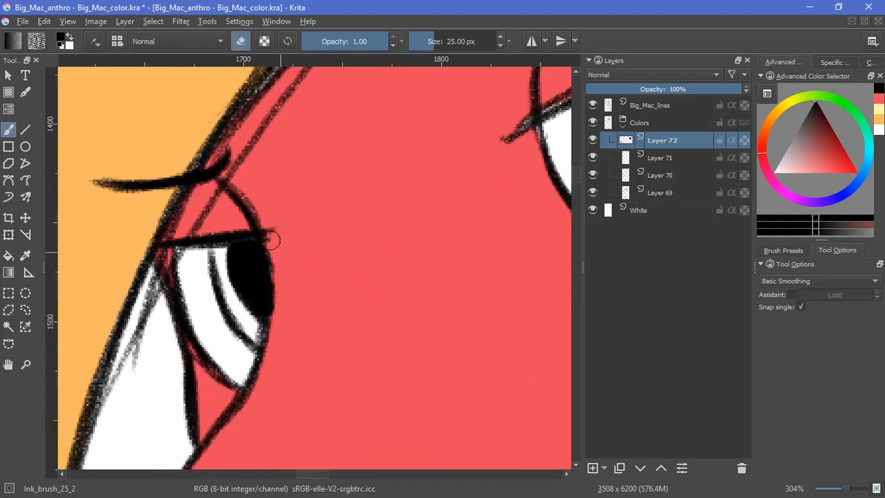
drag(270, 239, 282, 261)
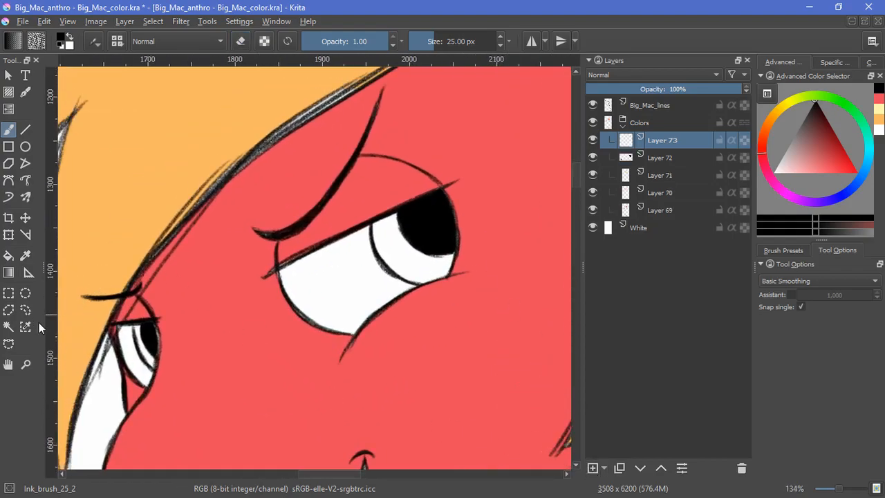
click(9, 327)
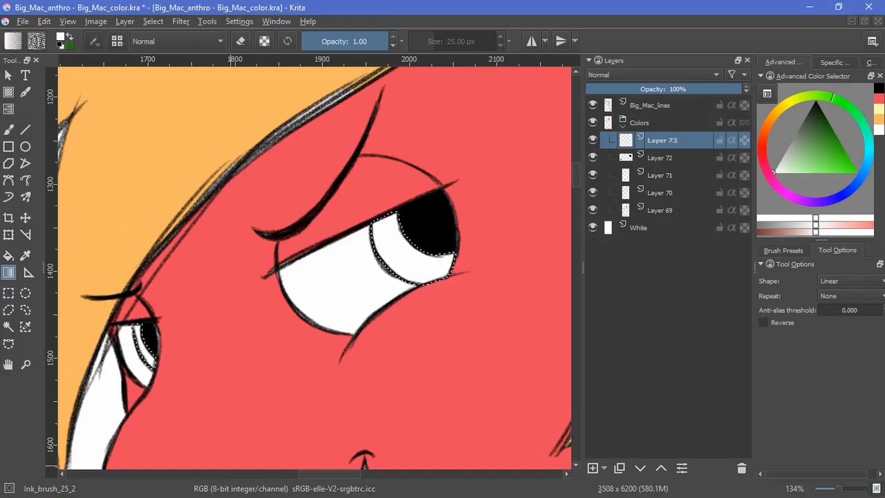
- Fill the selected irises with a green linear gradient, then clear the selection
drag(228, 243, 384, 425)
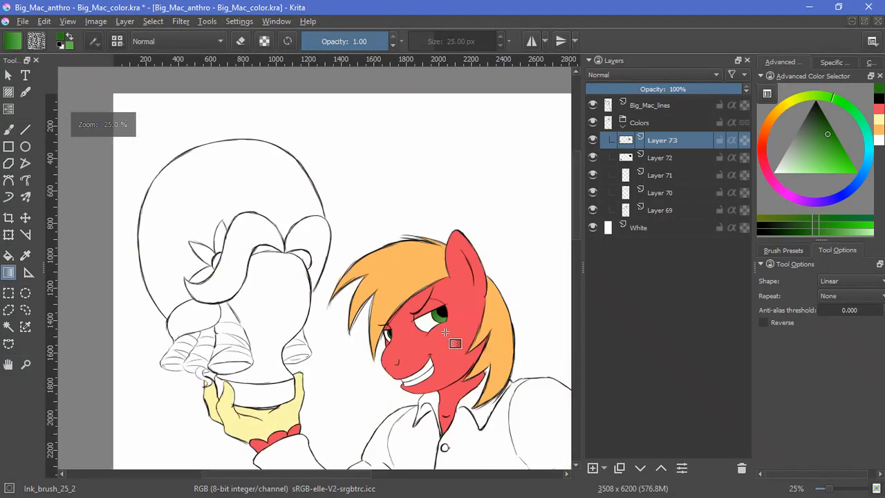
click(592, 469)
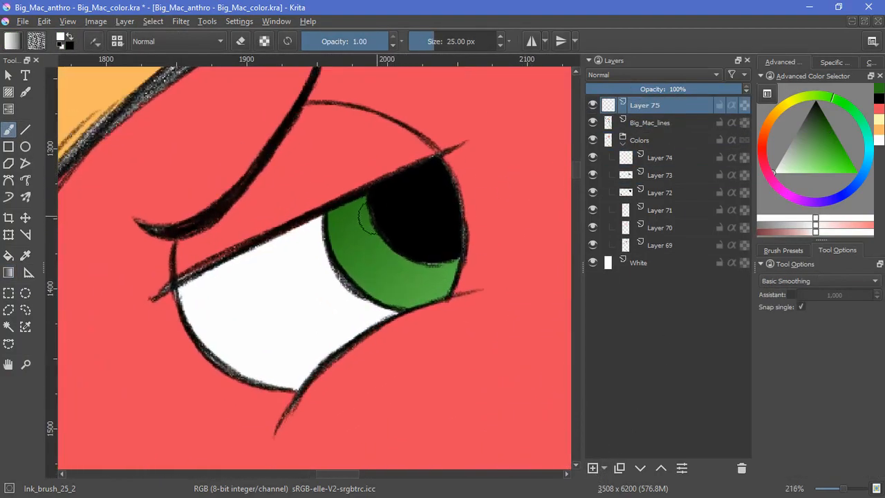
- Brush a white highlight into the large eye's pupil on Layer 74
click(372, 216)
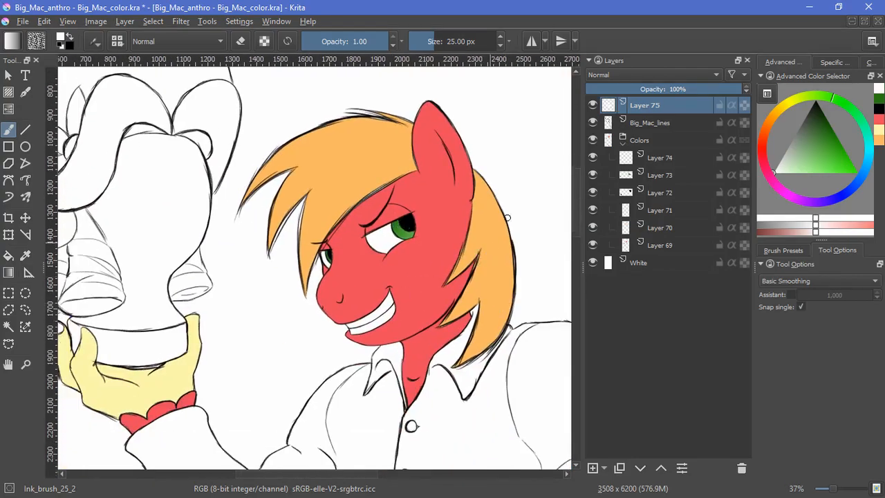
click(660, 158)
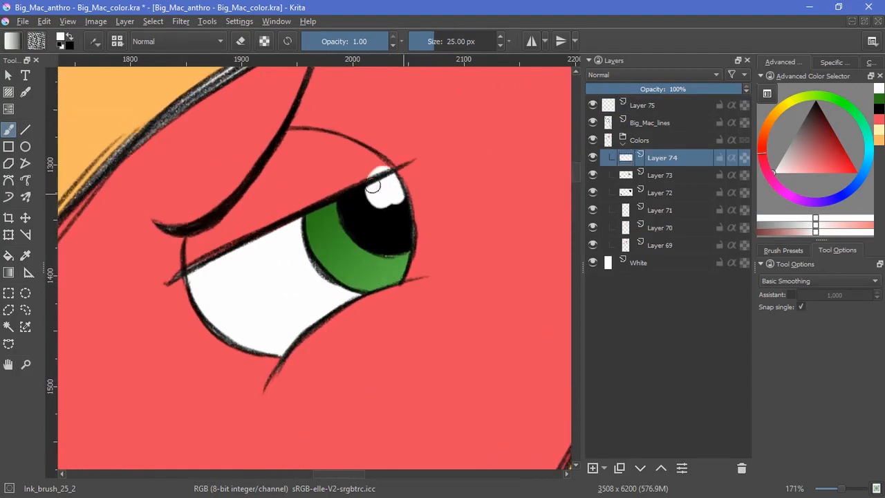
drag(373, 187, 403, 164)
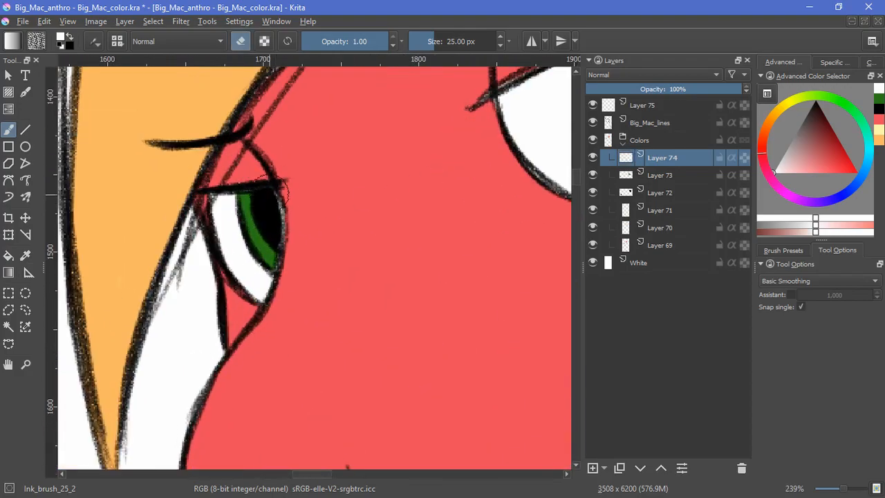
scroll(down, 3)
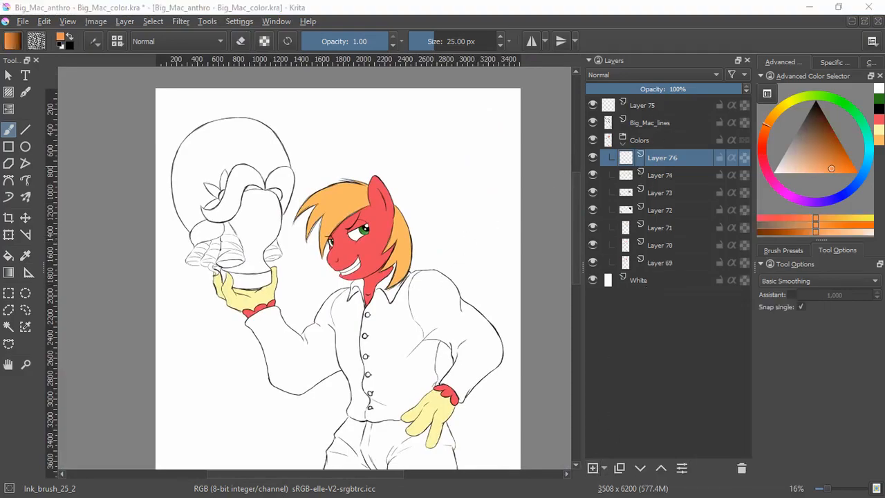
- Paint crimson along the shirt's collar outline and under the chin on Layer 76
click(832, 145)
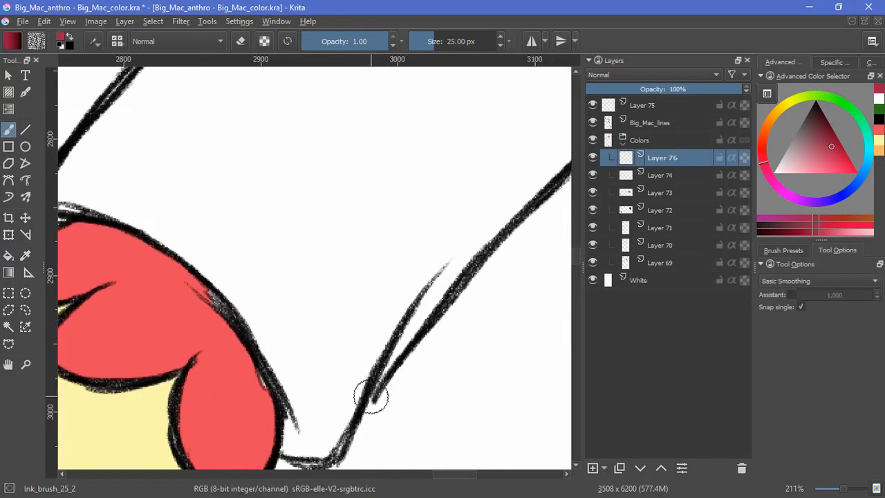
drag(370, 398, 522, 197)
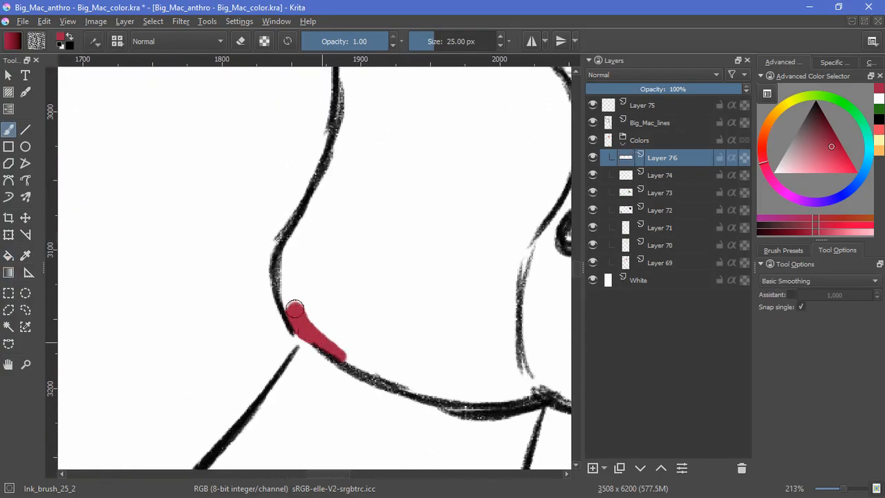
drag(294, 307, 415, 384)
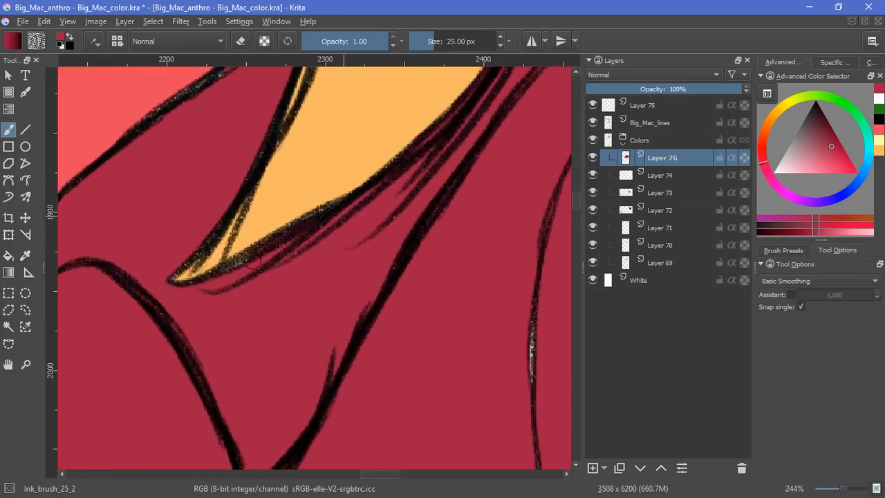
scroll(down, 3)
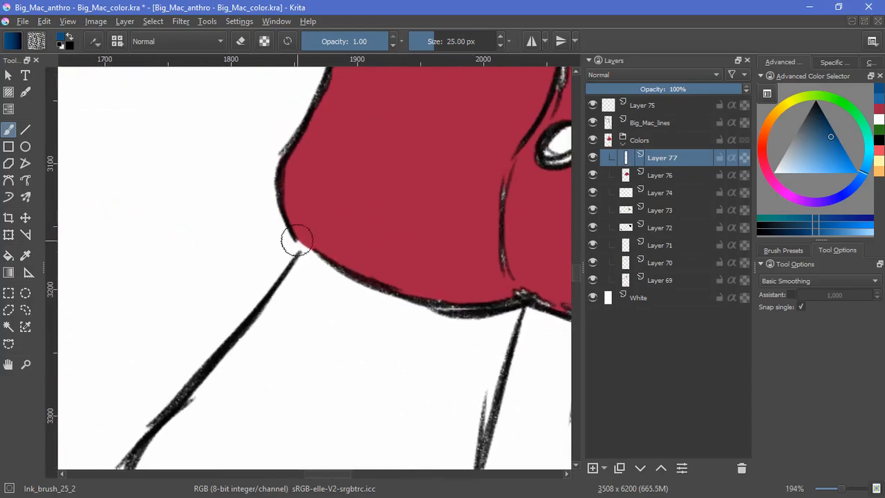
- Brush dark blue into the jeans on Layer 77 and finish the crimson shirt around its buttons
drag(298, 249, 273, 308)
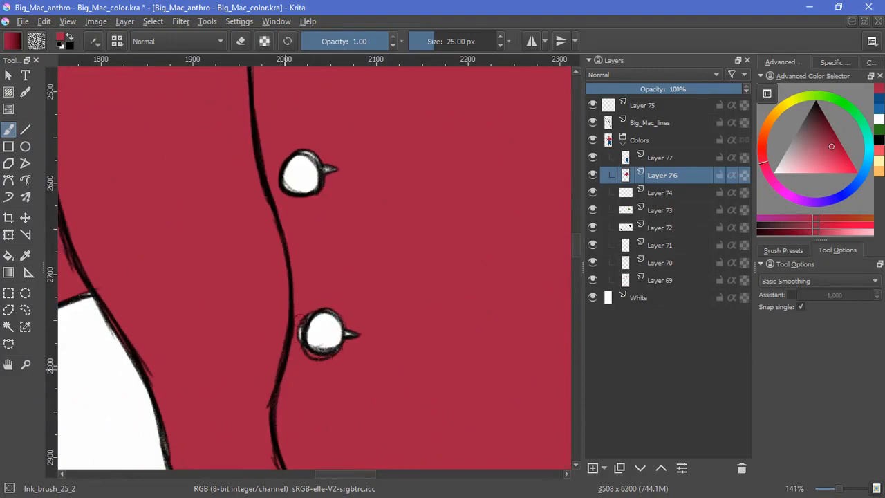
scroll(down, 3)
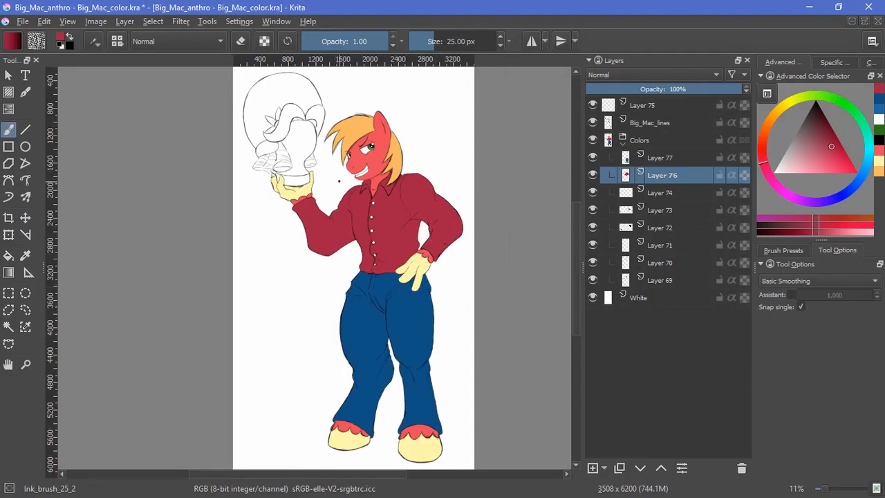
- Fill the shirt brown, test green and crimson on the jeans, then add Layer 78
click(660, 158)
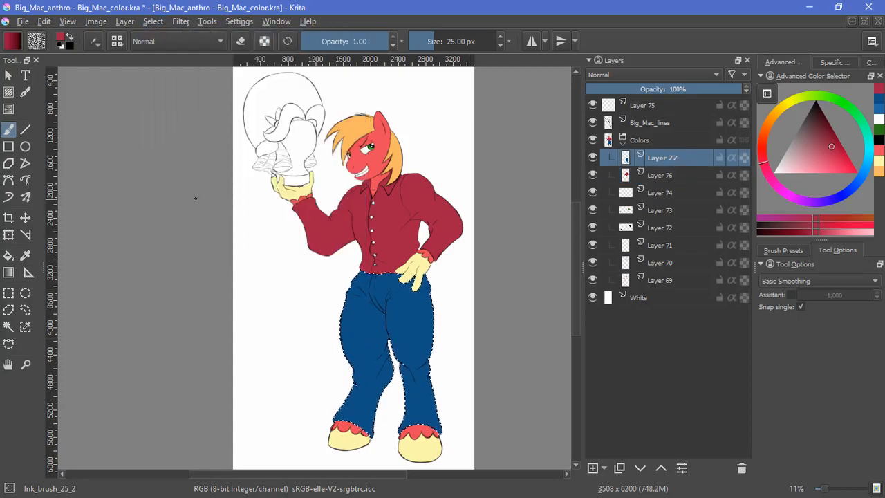
click(9, 255)
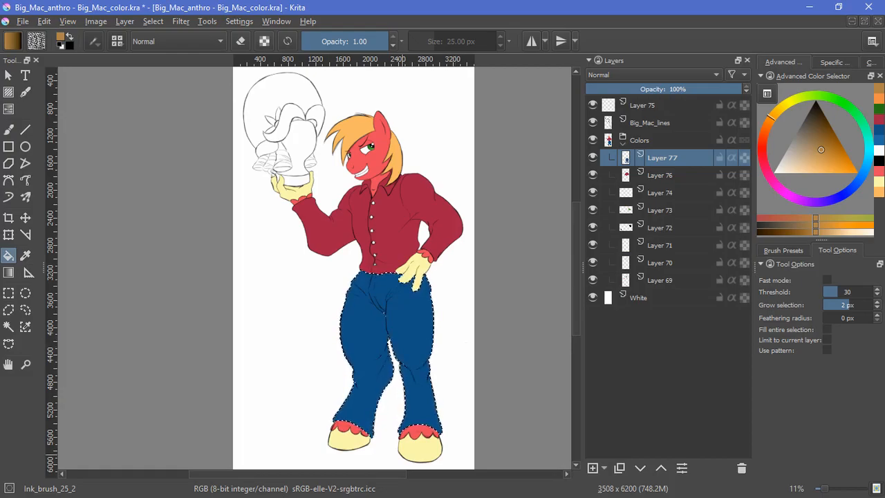
click(437, 335)
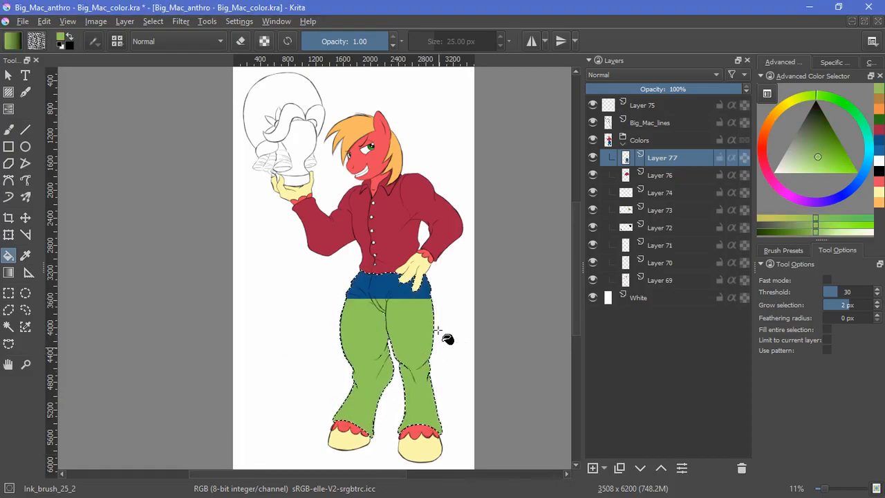
click(153, 20)
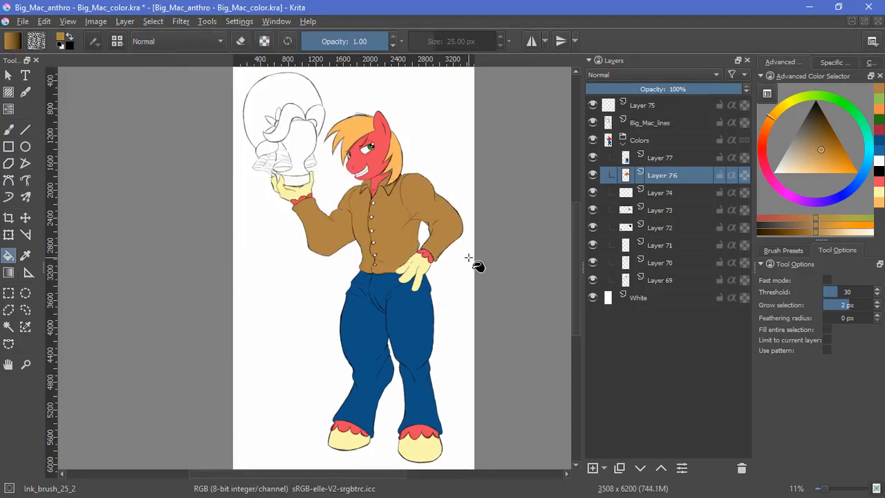
scroll(down, 3)
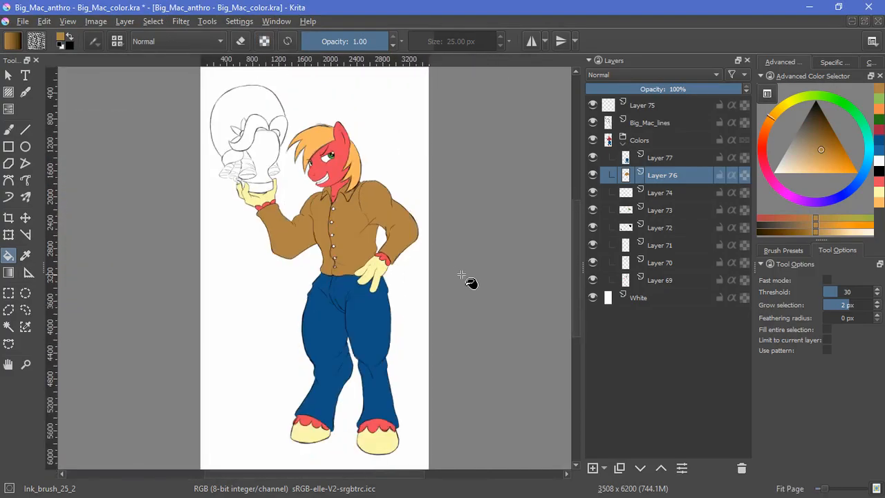
click(660, 158)
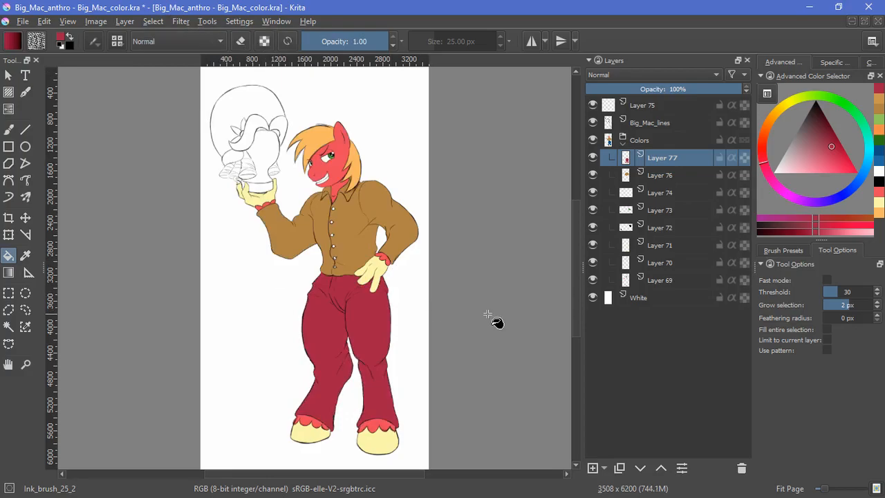
mouse_move(479, 218)
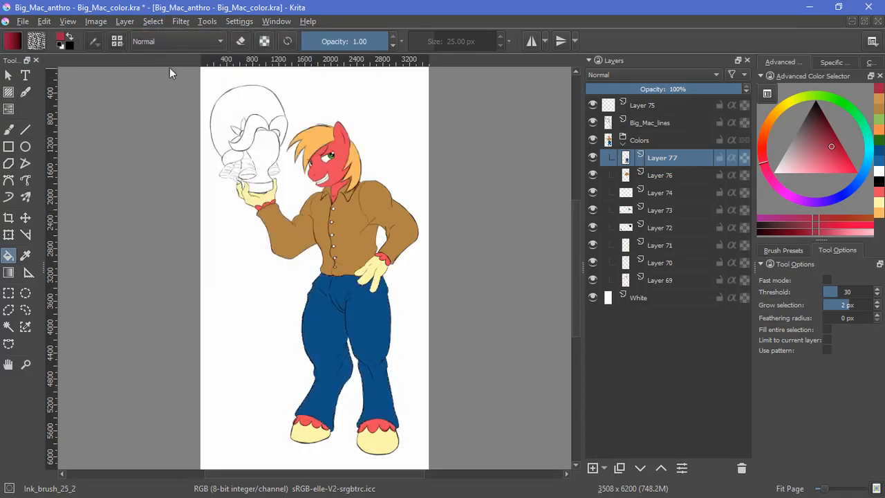
mouse_move(470, 311)
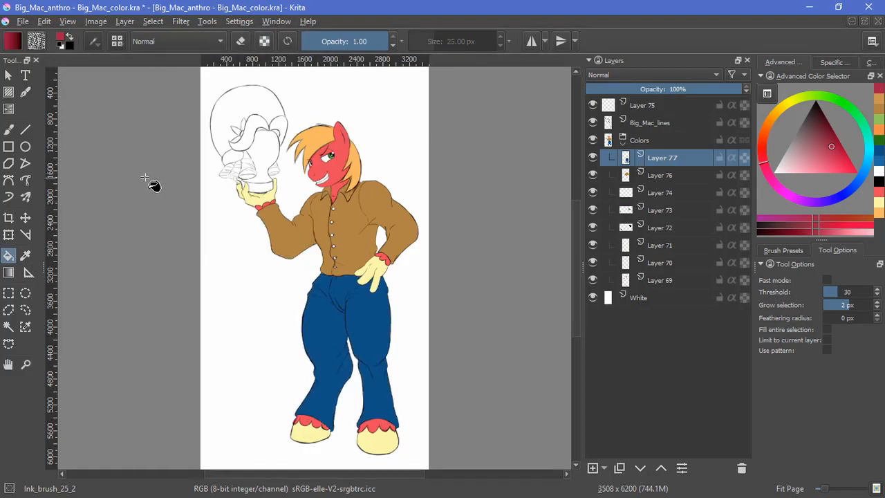
click(593, 469)
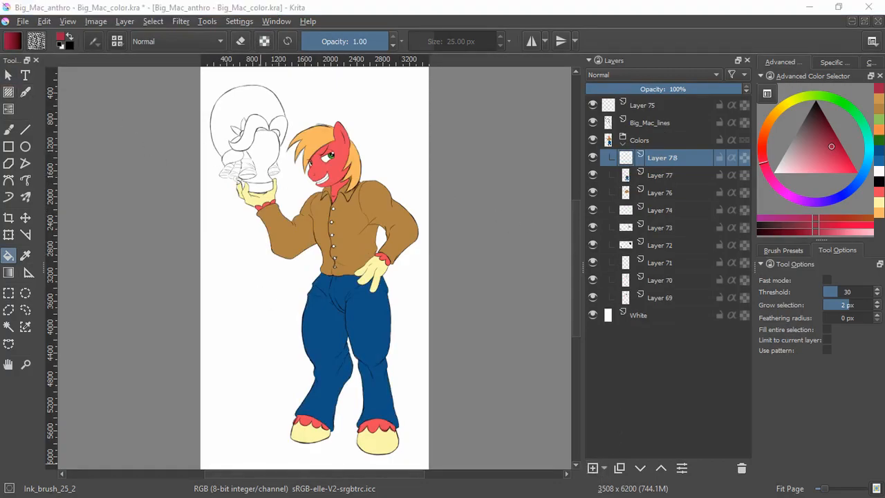
- Paint the wig's hanging strands, knot and curls pale yellow with the brush on Layer 78
click(797, 172)
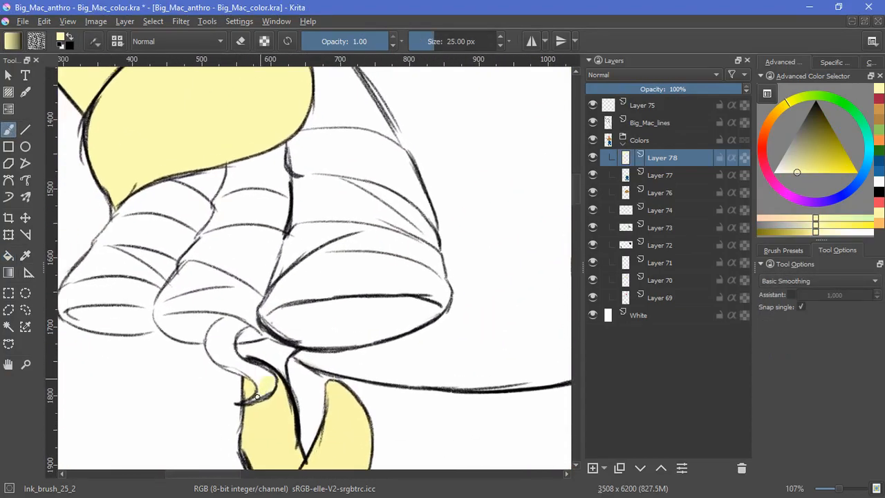
drag(257, 396, 225, 362)
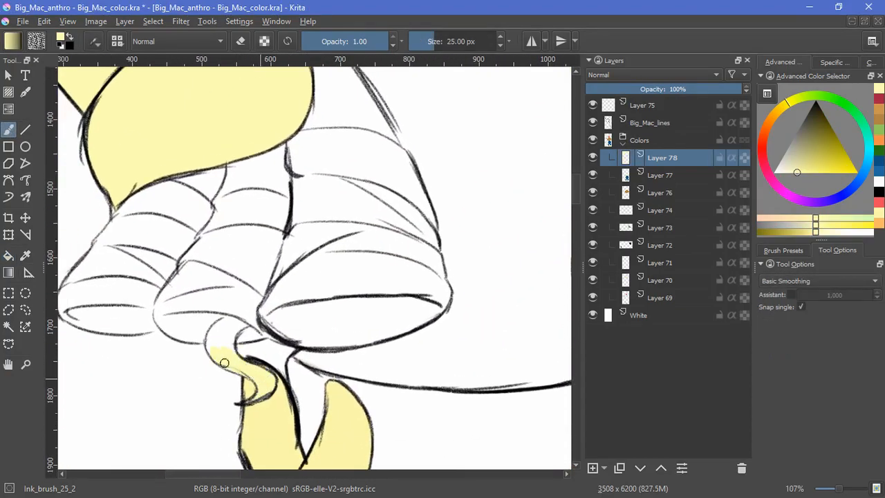
drag(225, 363, 274, 335)
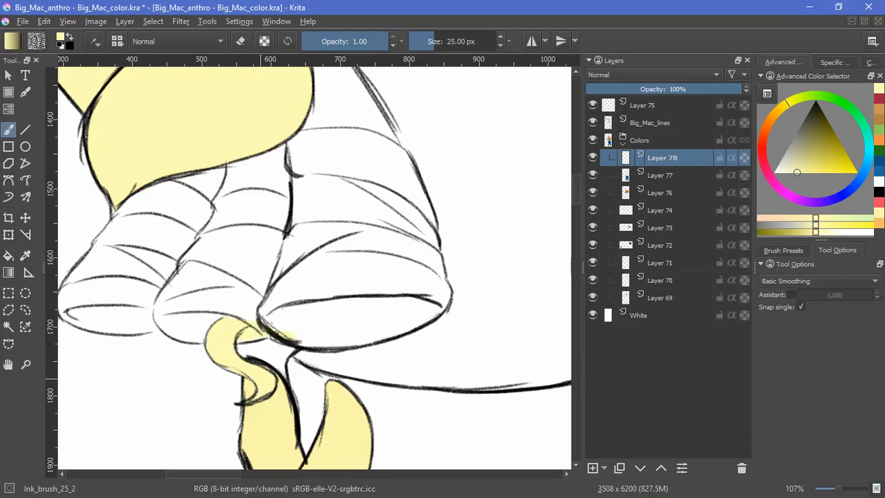
drag(277, 339, 449, 290)
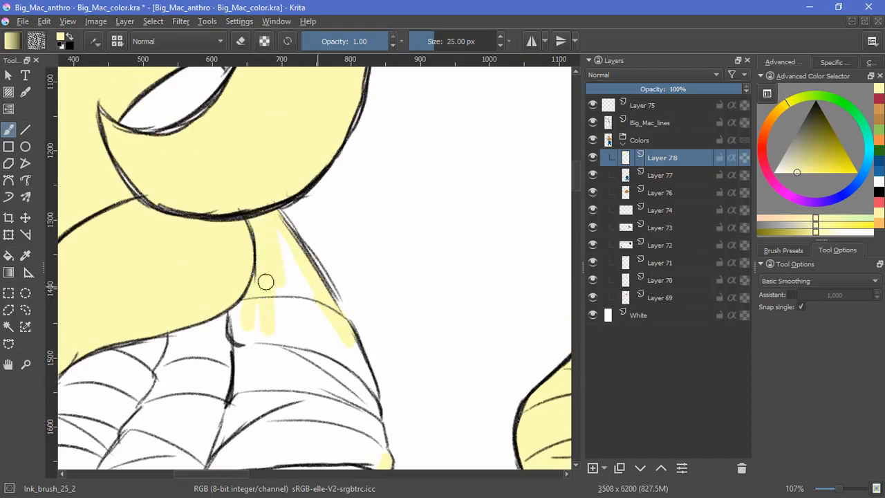
drag(267, 282, 369, 406)
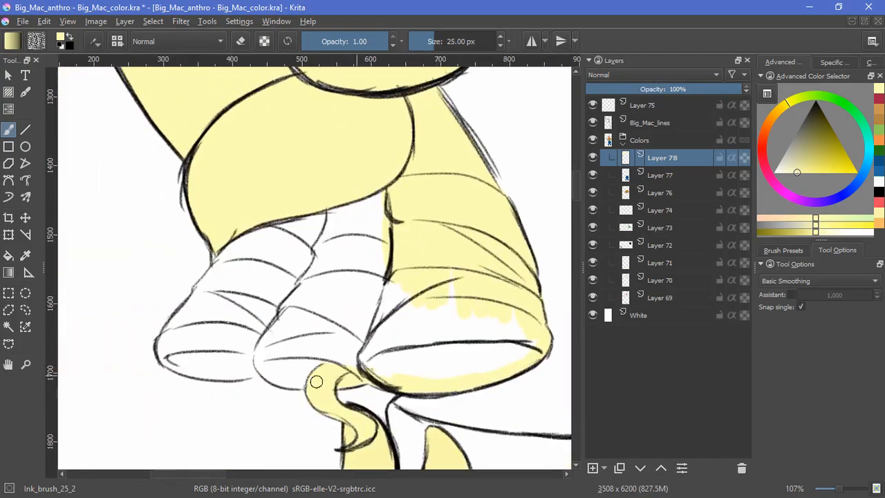
drag(316, 382, 166, 358)
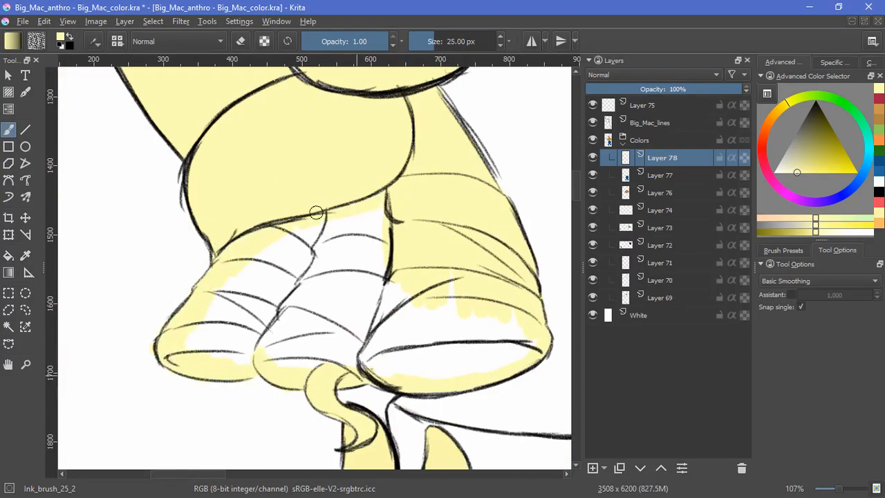
drag(315, 213, 313, 357)
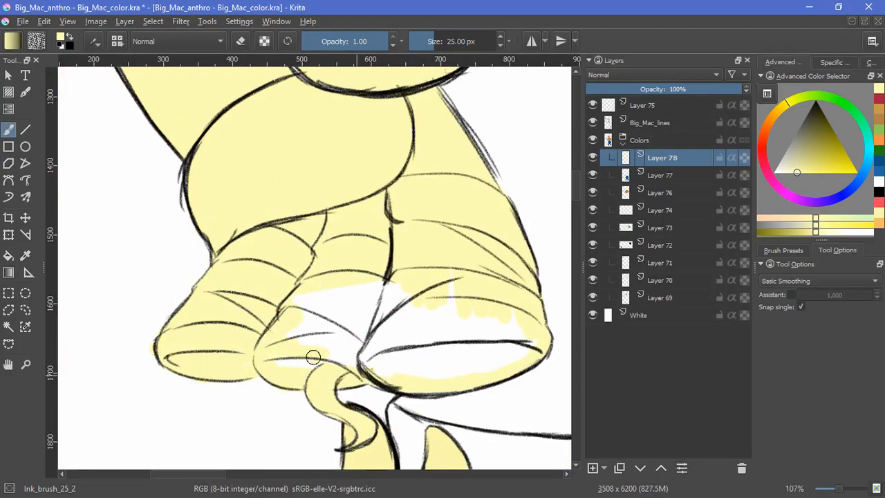
drag(313, 358, 366, 347)
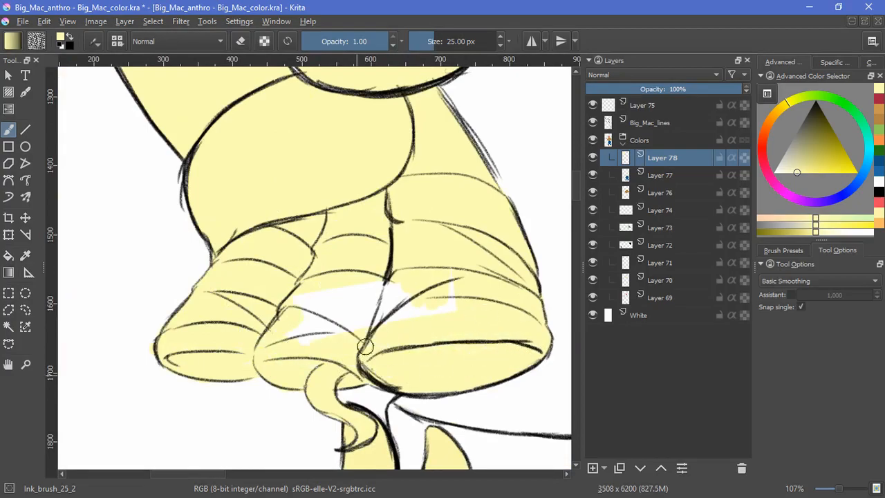
drag(366, 346, 217, 346)
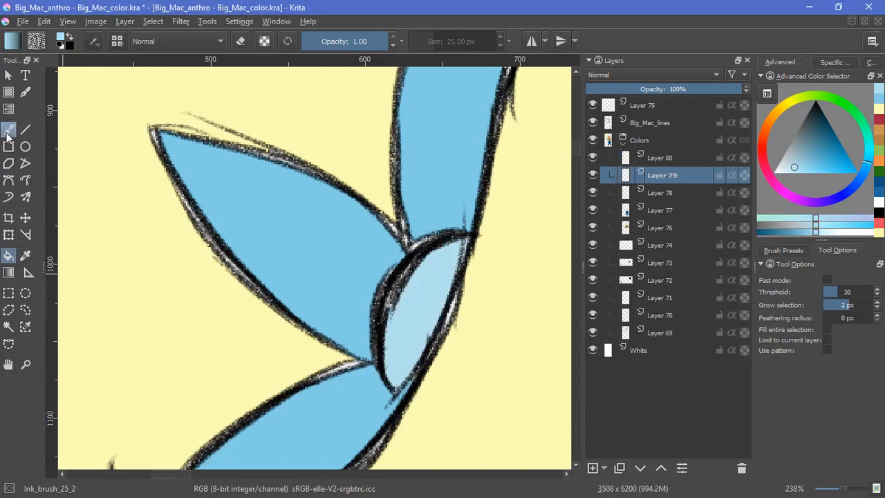
- Select the new Layer 79 and move the colour layer lower in the Colors stack
click(9, 130)
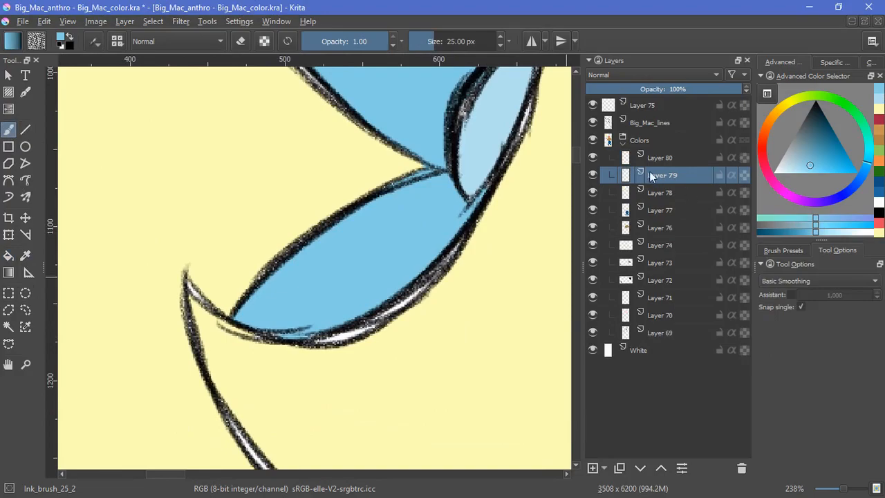
click(659, 192)
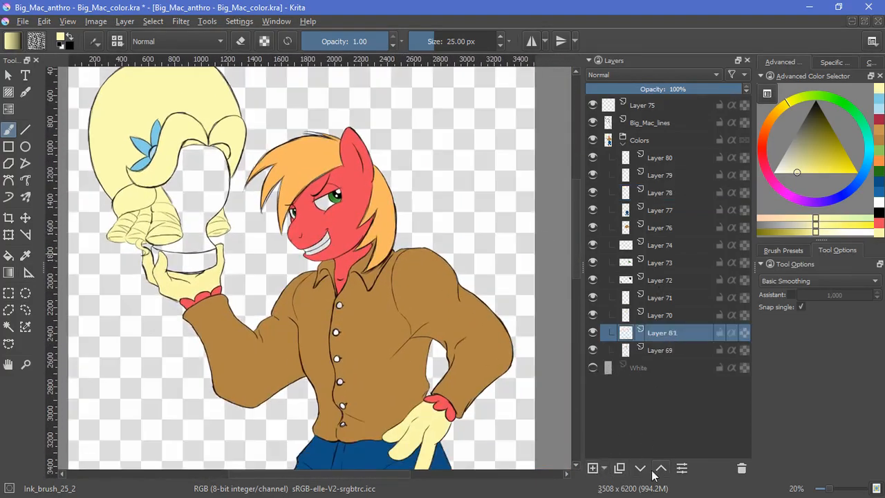
click(9, 255)
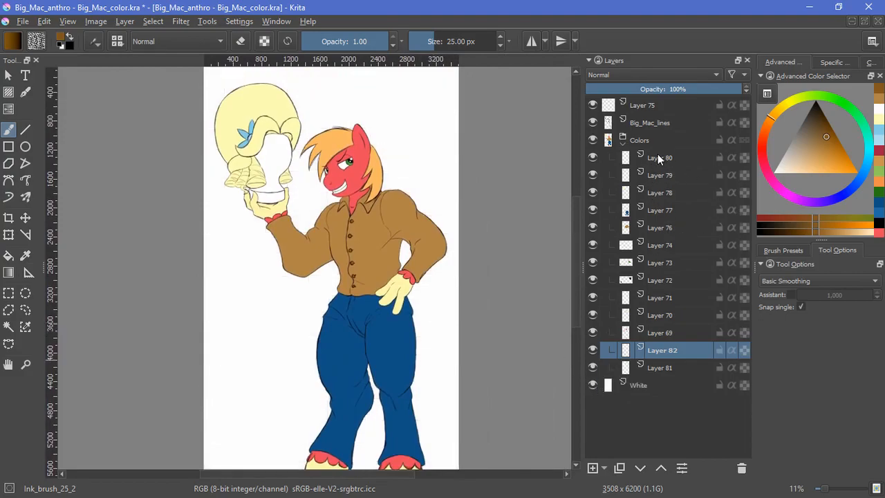
- Select the red fur colour layer to build a masked Multiply shading group over it
click(662, 157)
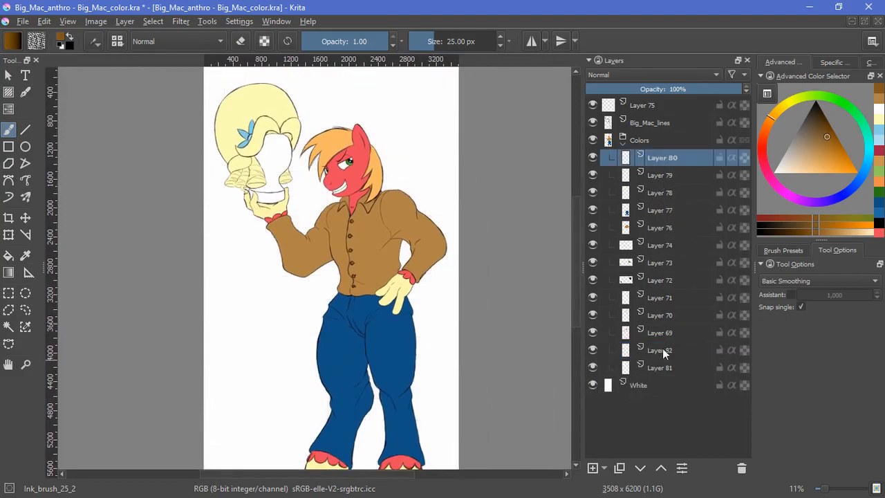
click(660, 332)
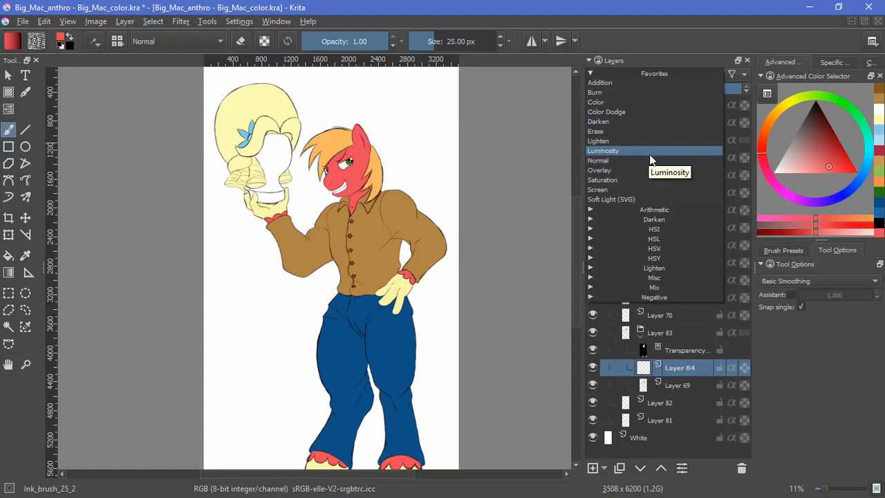
mouse_move(649, 92)
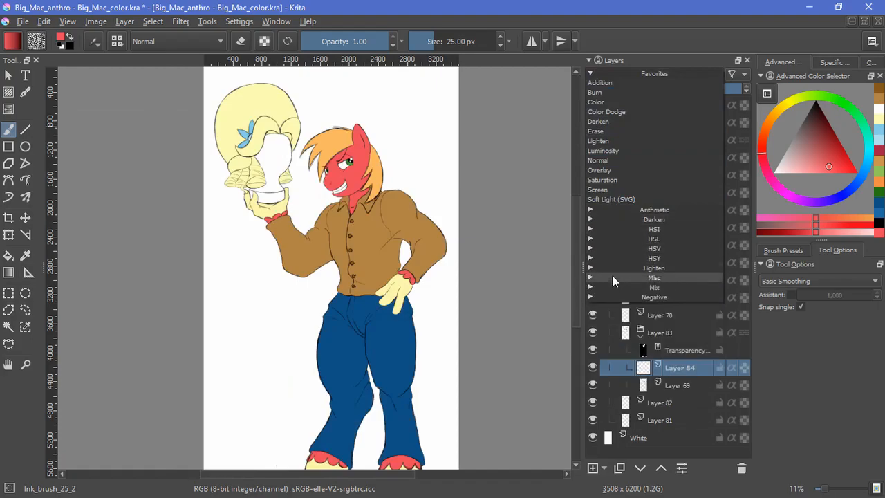
mouse_move(591, 273)
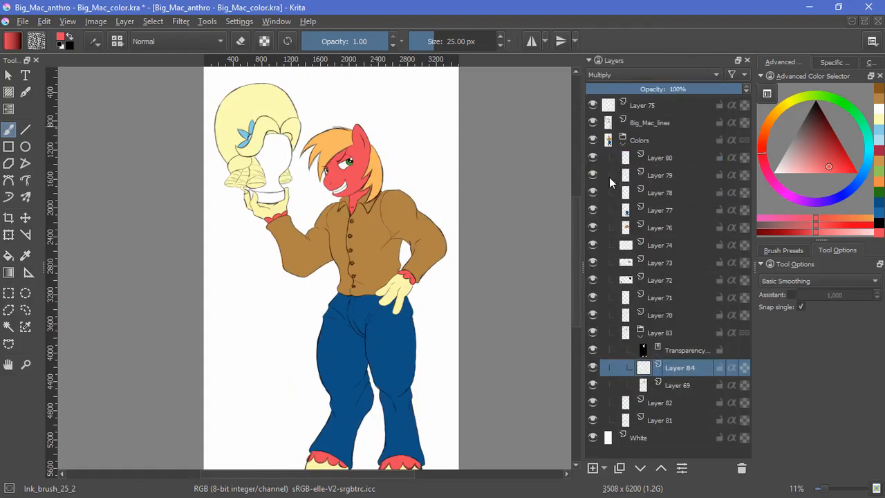
click(783, 249)
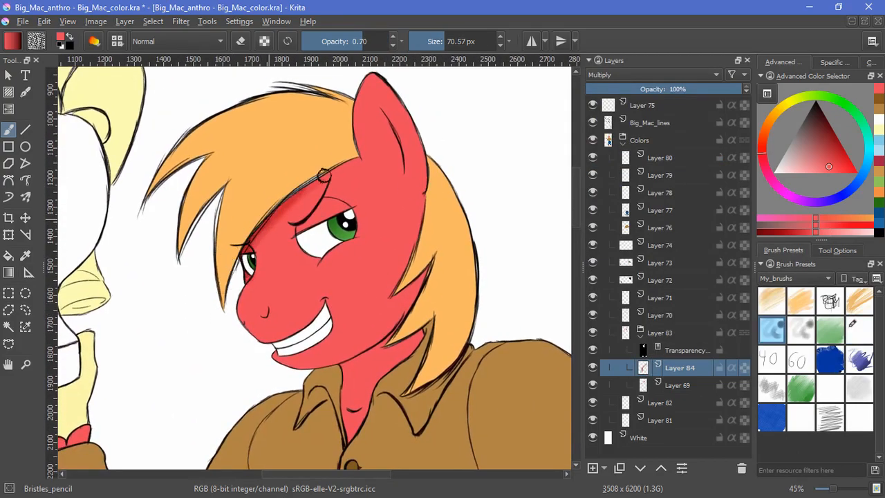
- Paint soft Bristles_pencil shadows on the red face and blend them with Bristles_pencil_smug
drag(325, 169, 238, 342)
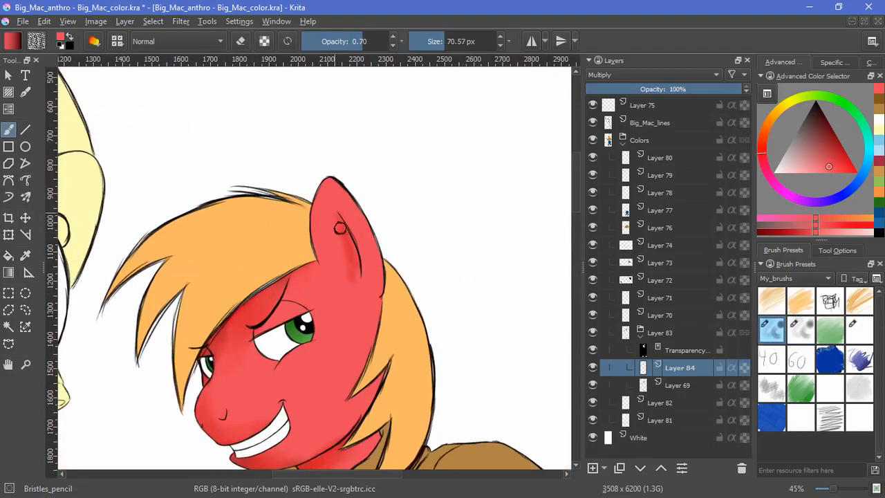
click(800, 330)
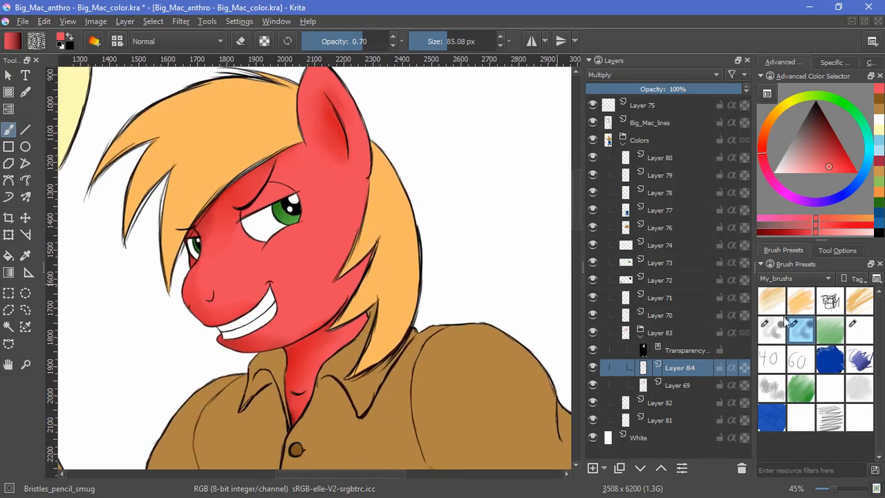
click(325, 311)
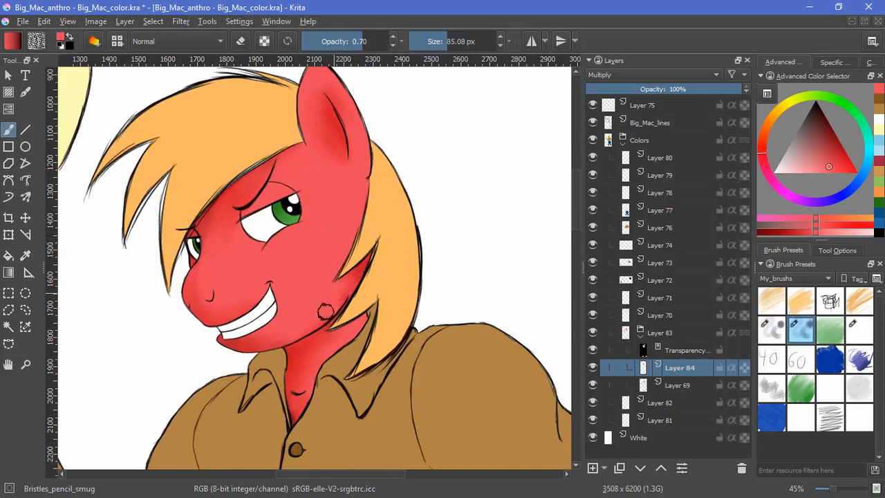
drag(325, 311, 187, 256)
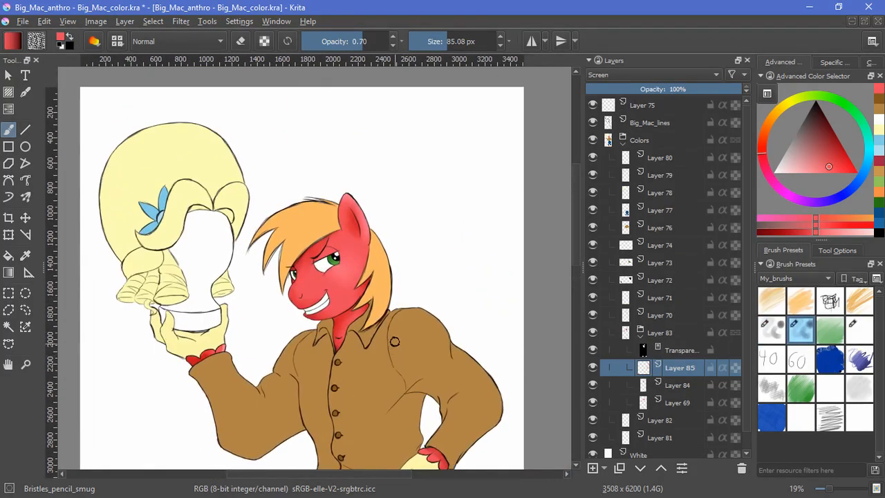
mouse_move(607, 358)
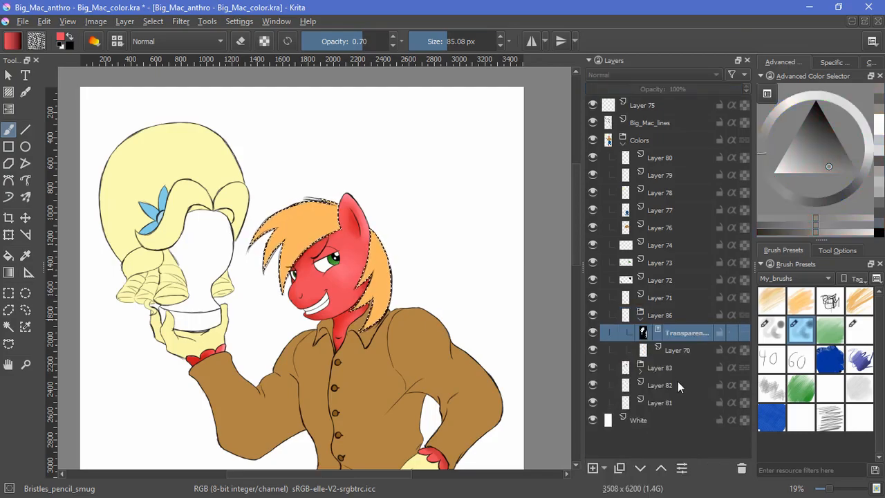
- Select orange mane Layer 70 and group it with a matching transparency mask
click(679, 350)
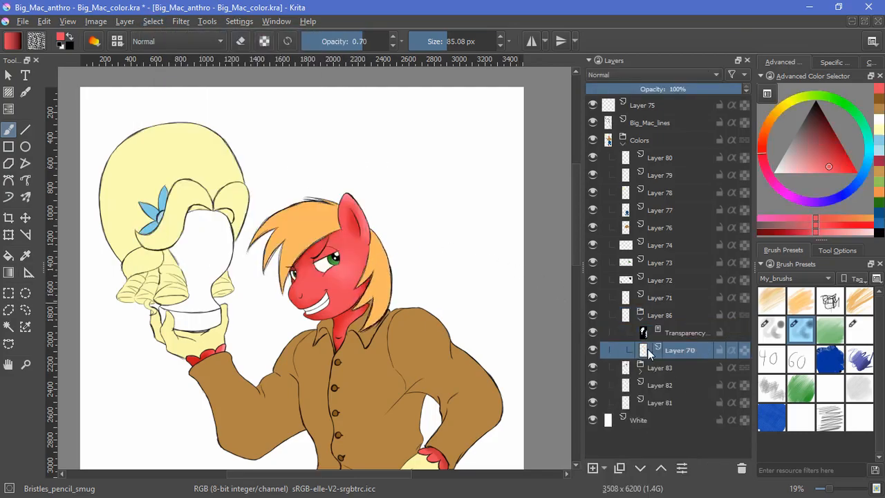
click(650, 74)
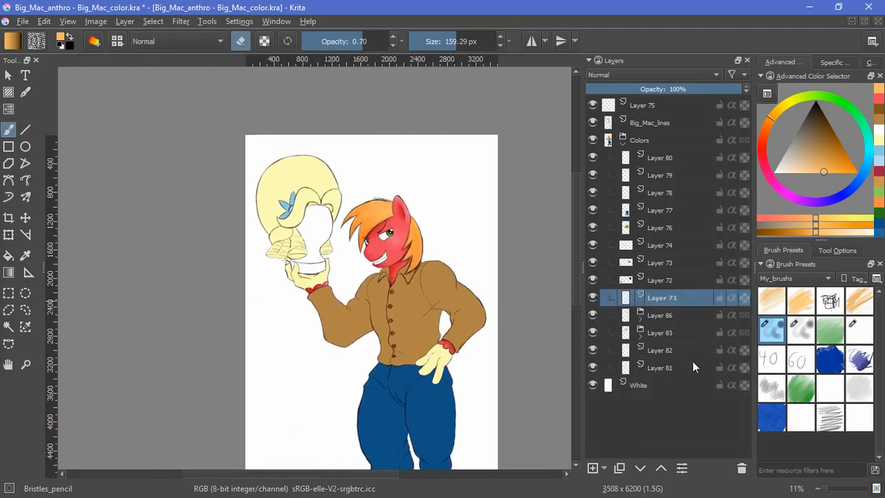
- Group the yellow hand colour layer and select its opaque pixels for a transparency mask
click(152, 21)
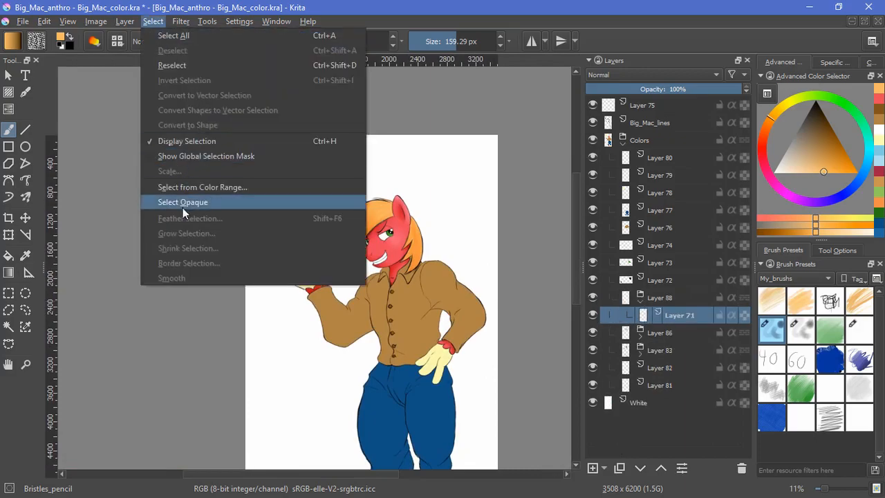
click(183, 202)
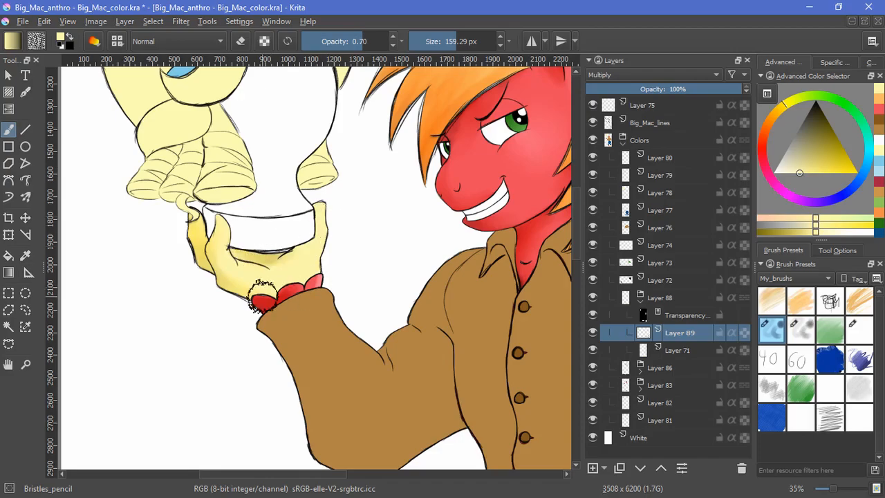
scroll(down, 3)
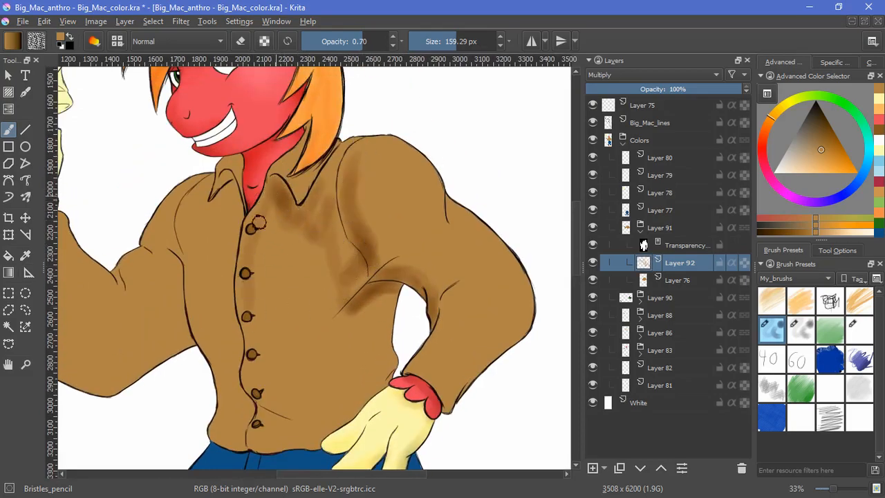
- Paint darker brown folds across the shirt body and sleeve, then deepen and blend them
drag(260, 221, 377, 359)
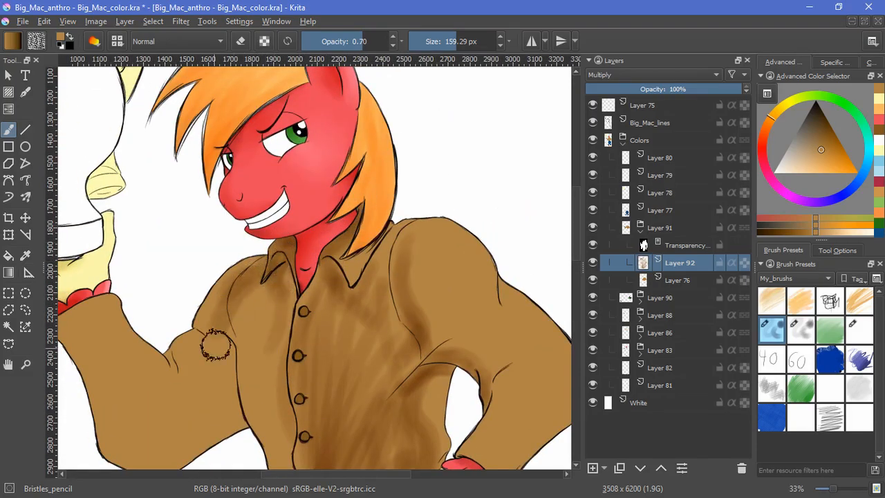
scroll(down, 3)
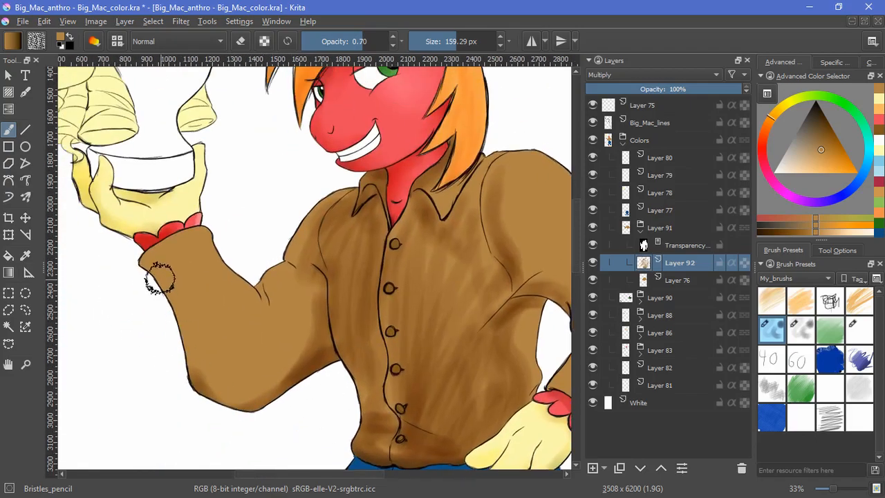
drag(159, 280, 304, 387)
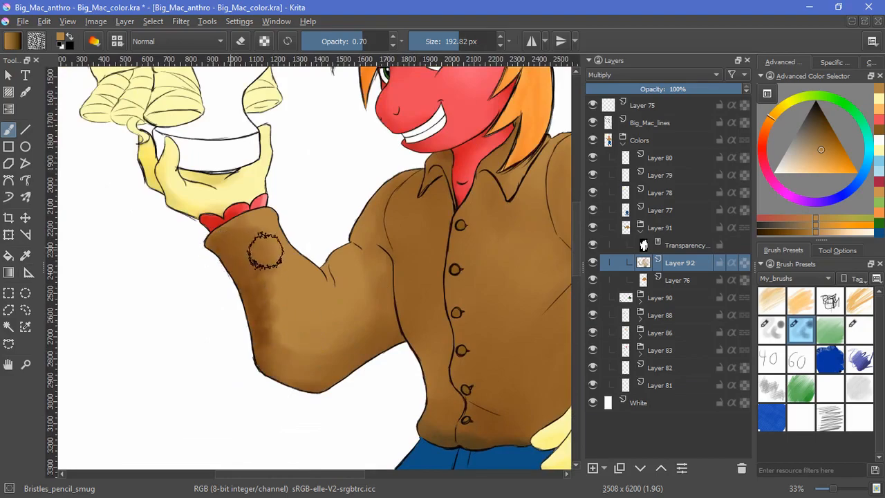
drag(267, 252, 314, 398)
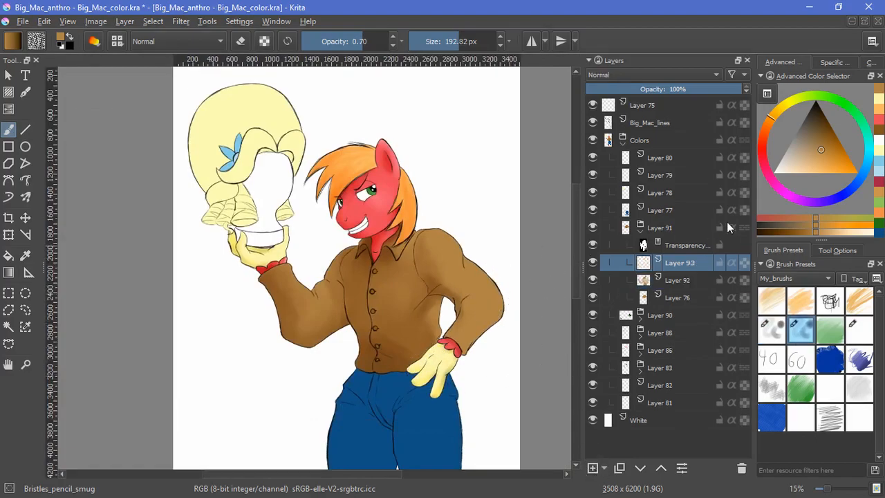
- Collapse the shirt shading group and group jeans Layer 77 with a transparency mask
click(651, 75)
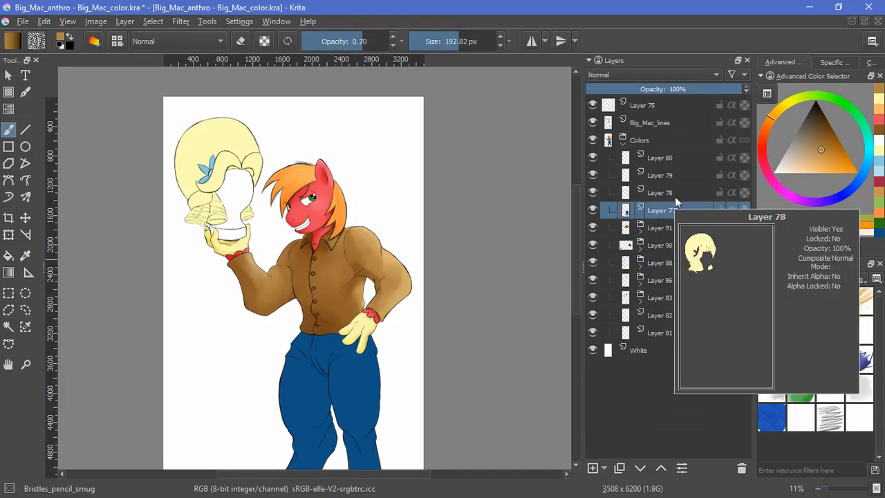
click(153, 20)
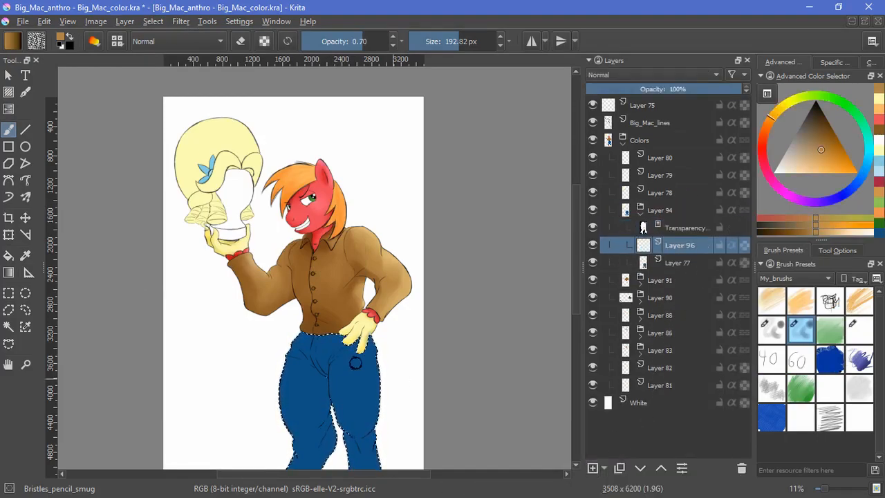
- Pick a dark blue and paint Multiply shading into the jeans folds down the legs
click(831, 136)
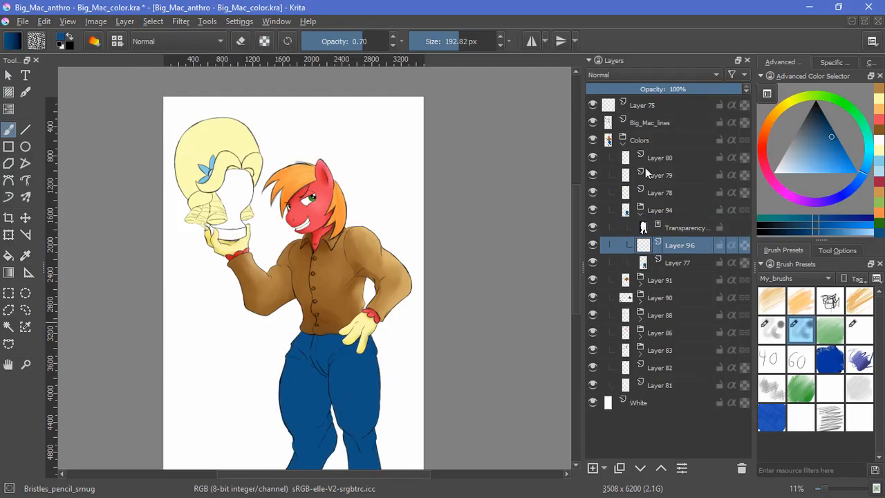
click(650, 75)
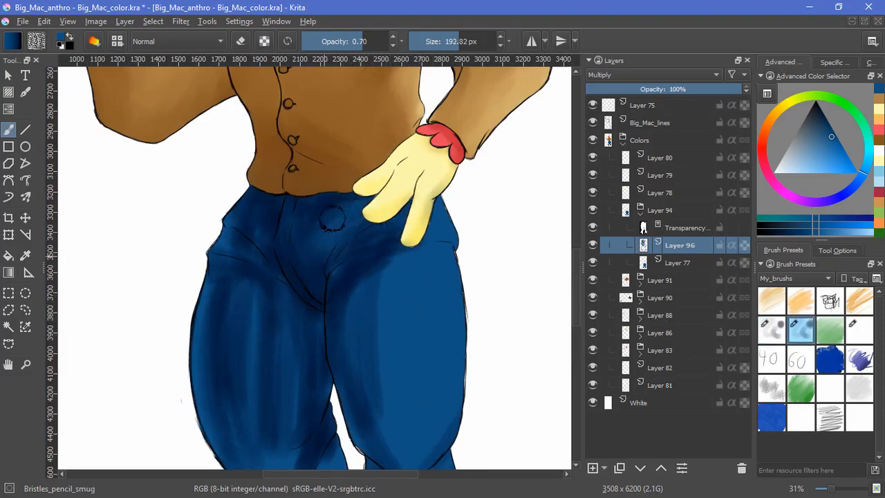
drag(332, 218, 377, 235)
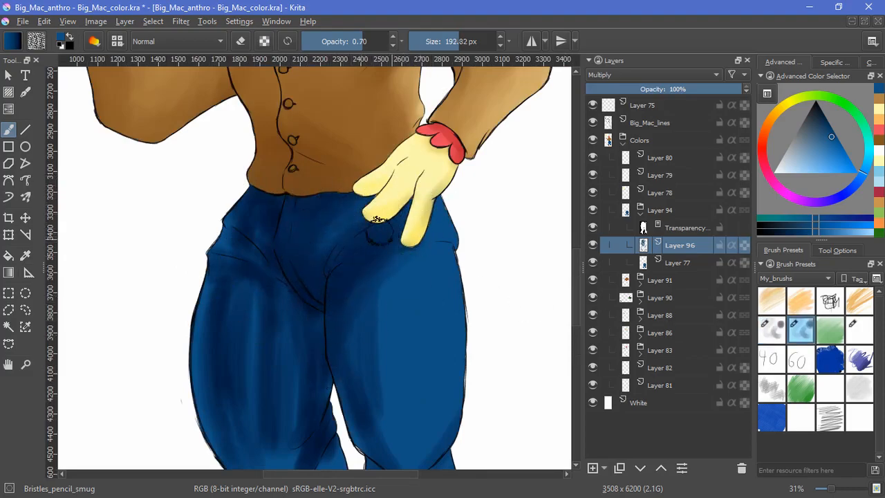
scroll(down, 3)
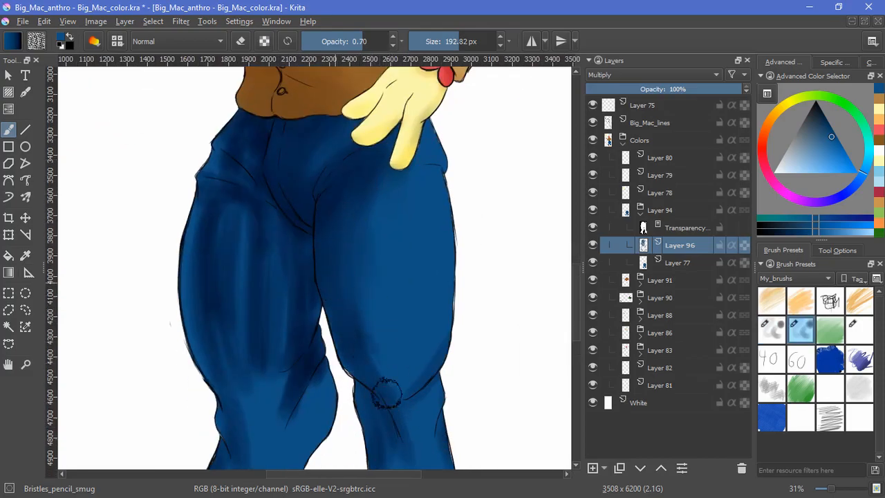
scroll(down, 3)
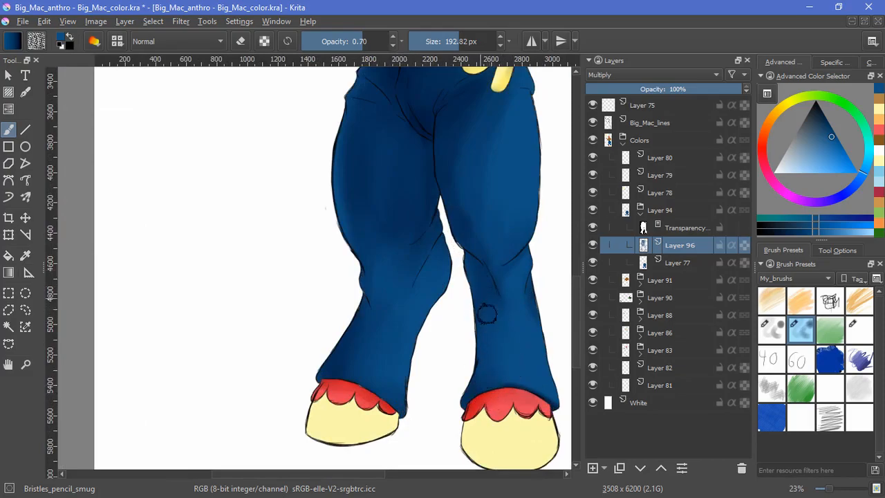
scroll(down, 3)
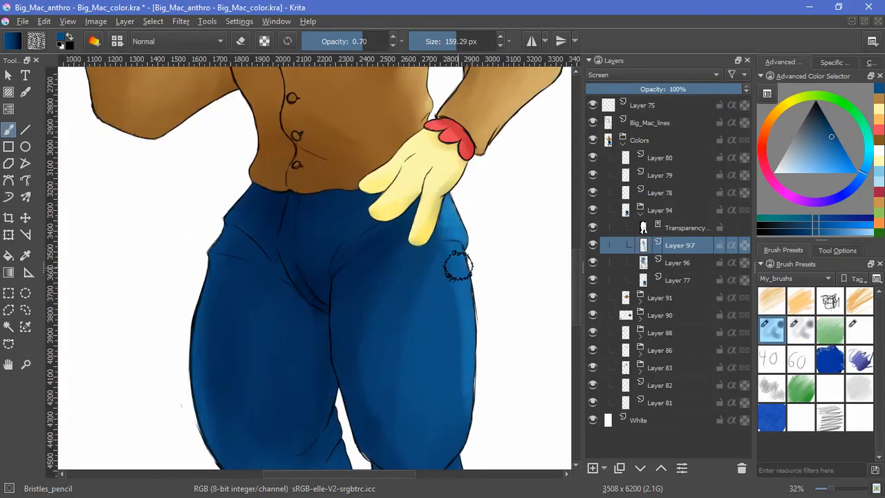
- Paint a soft shadow on the yellow hoof just below the red scalloped cuff
scroll(down, 3)
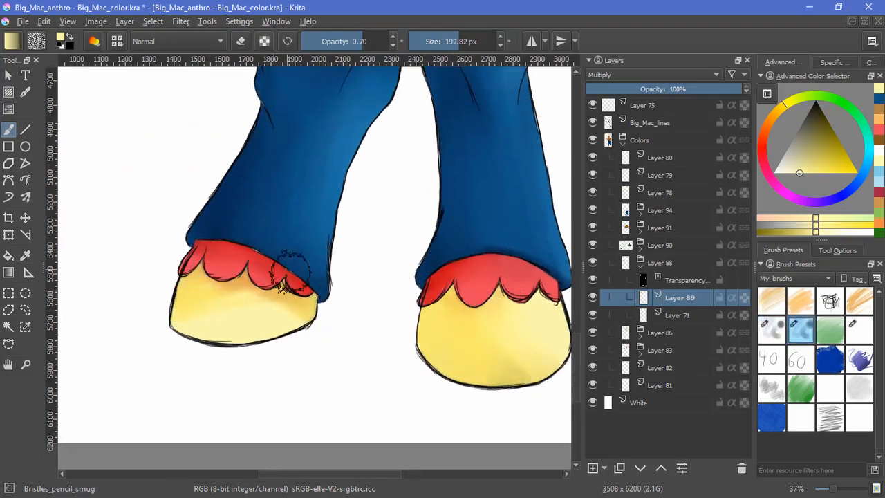
drag(291, 269, 290, 315)
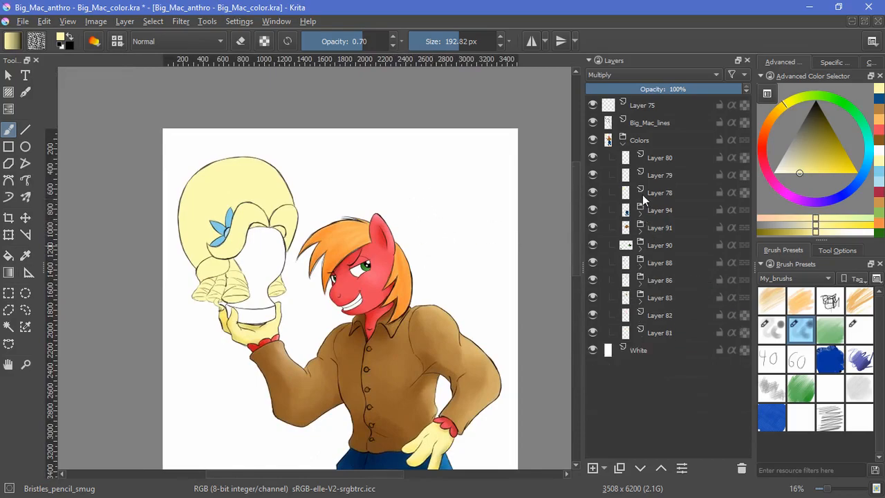
- Add a shading layer over the wig colour layer and darken its face side, lower curls and upper right curl
click(660, 192)
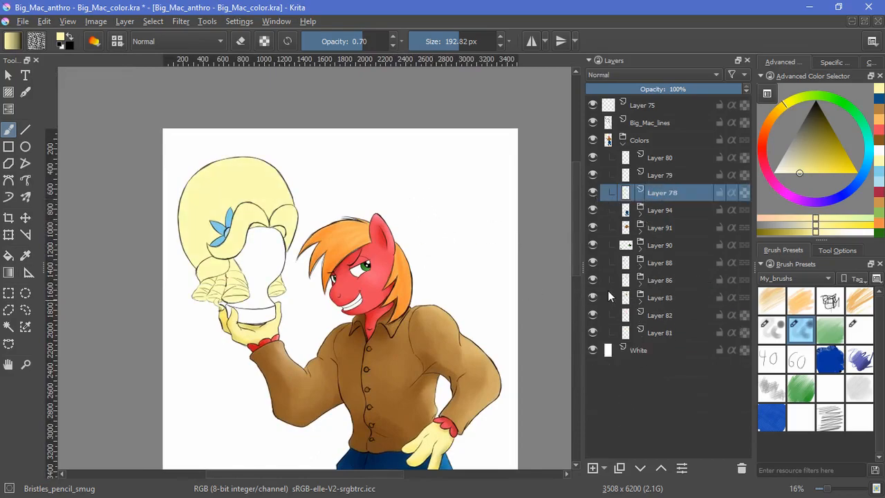
click(153, 21)
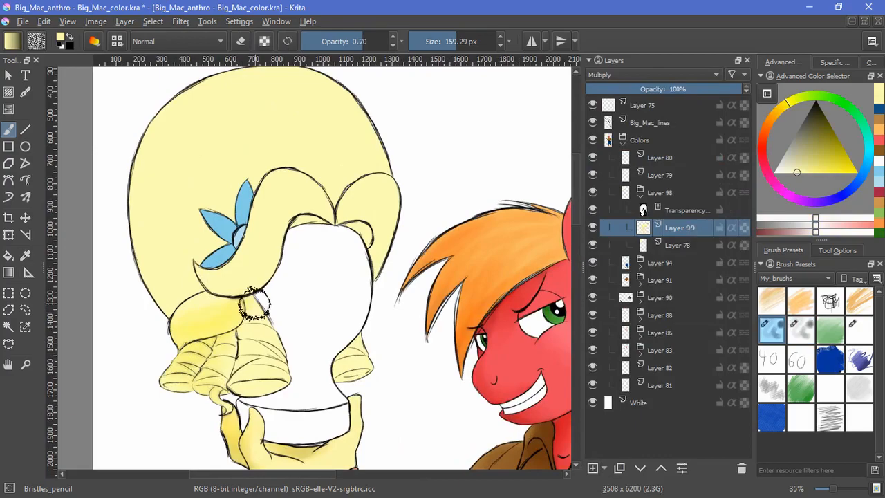
drag(256, 304, 346, 345)
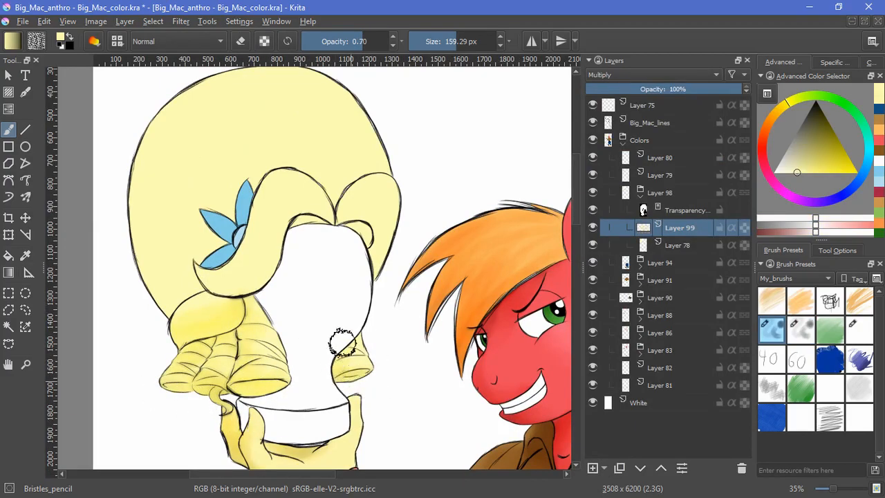
drag(346, 346, 381, 208)
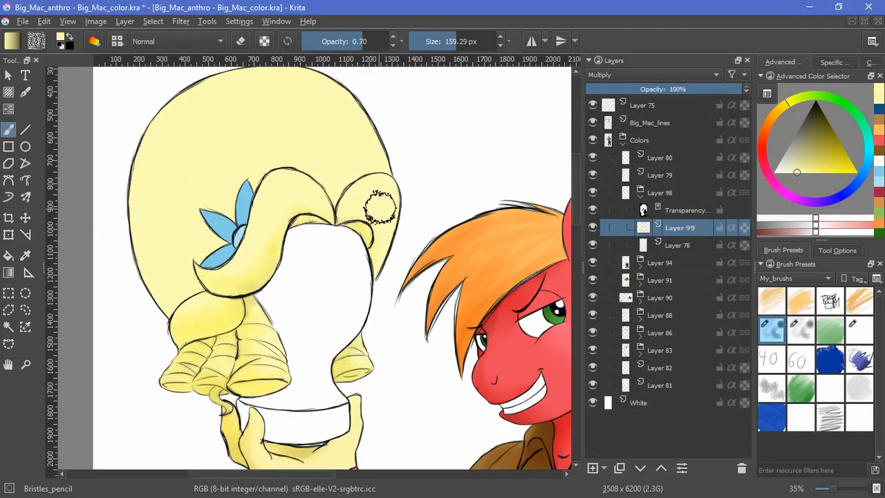
drag(381, 207, 230, 149)
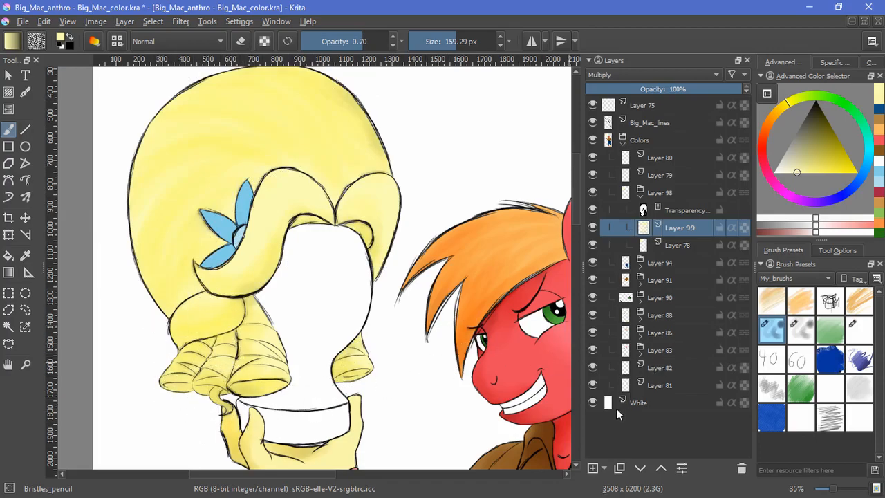
- Add a highlight layer and brighten the wig's top, left side and lower curls
click(592, 469)
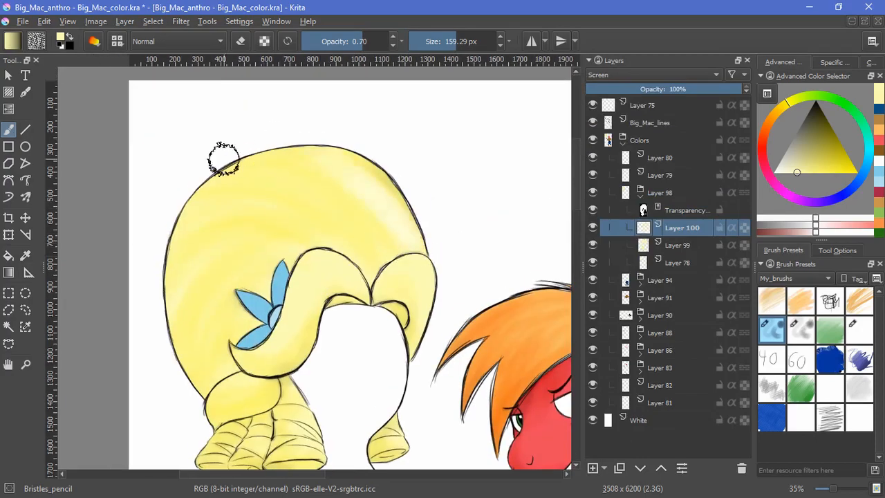
drag(225, 163, 213, 236)
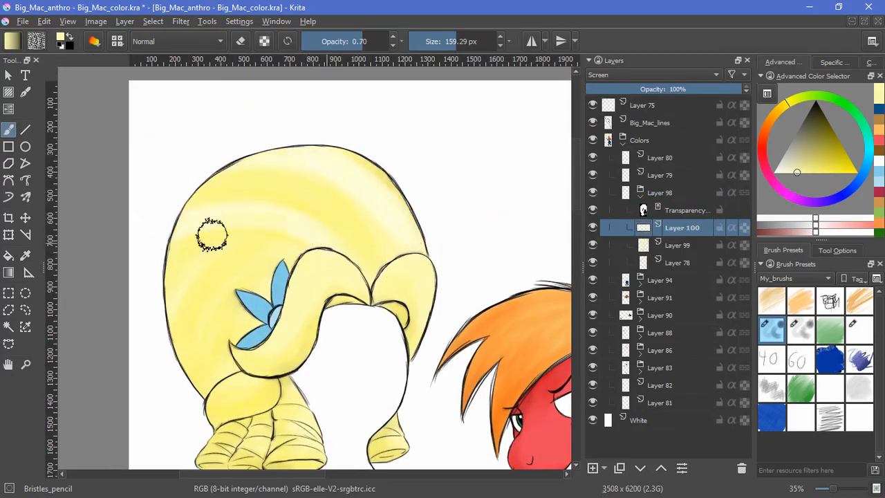
drag(212, 234, 435, 296)
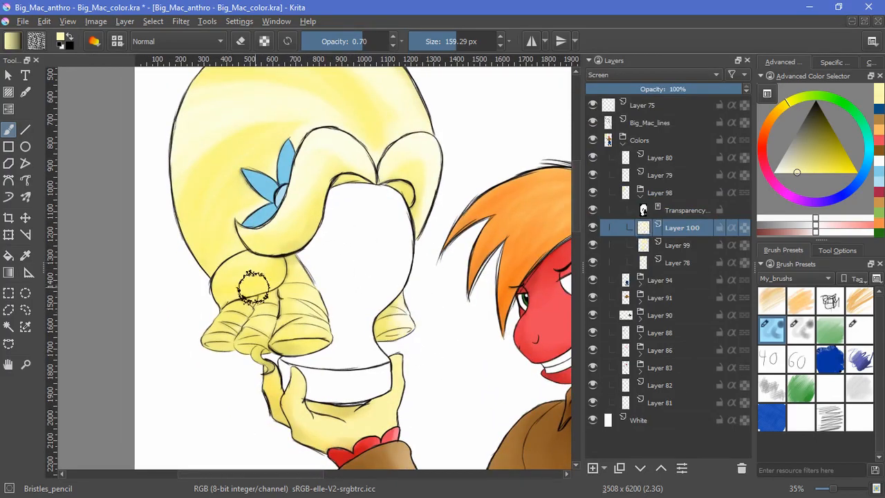
drag(256, 287, 381, 360)
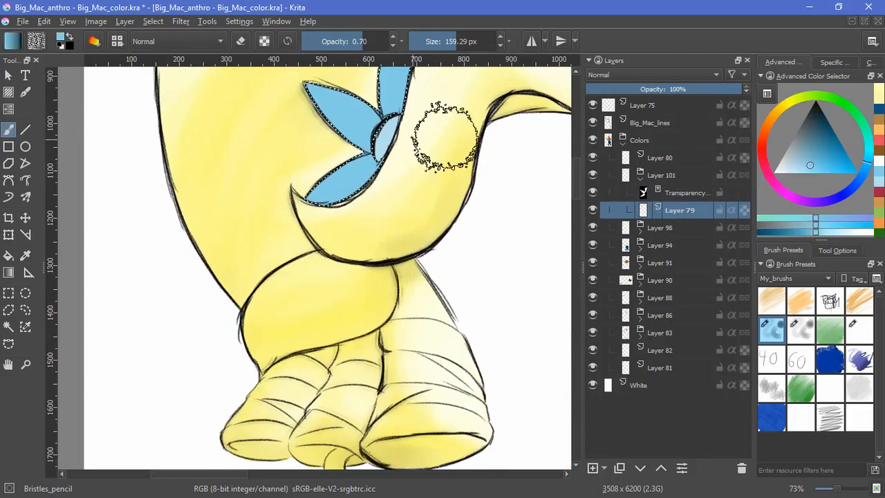
- Add a shading layer for the blue bow and group the mannequin head layer with a mask
click(153, 20)
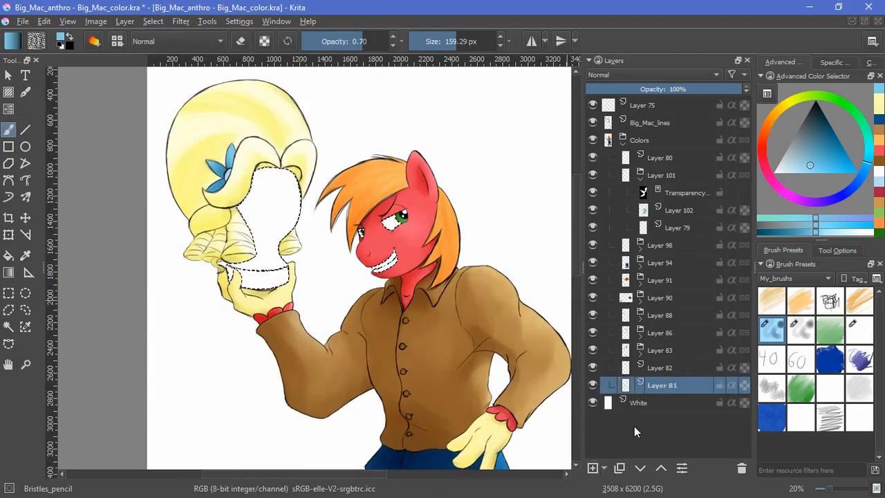
click(592, 468)
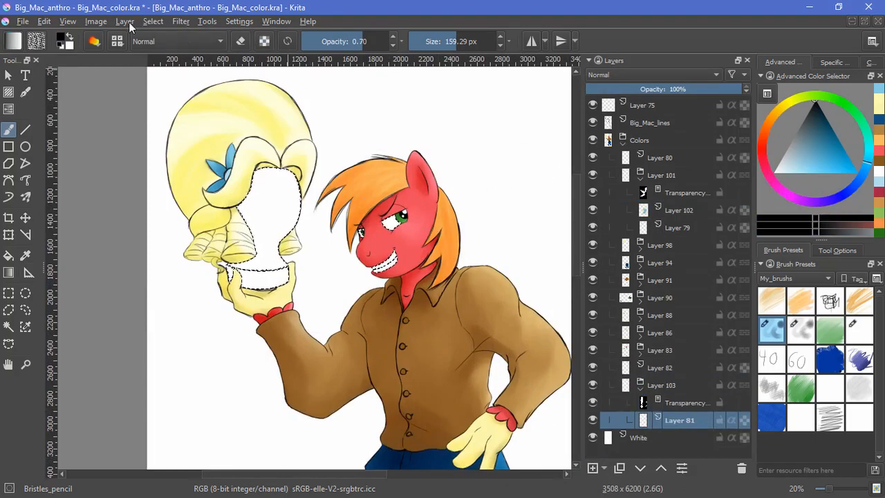
- Paint soft grey shading on the mannequin head on a new layer, then save with Ctrl+S
click(832, 62)
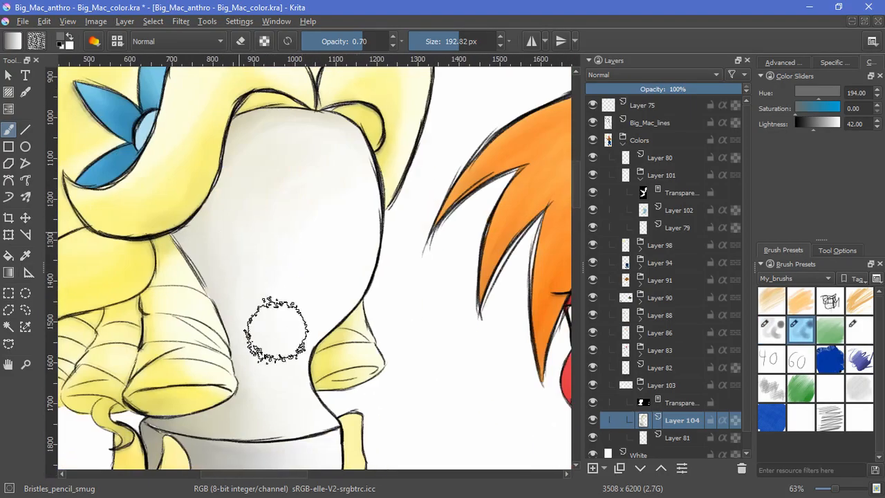
scroll(down, 3)
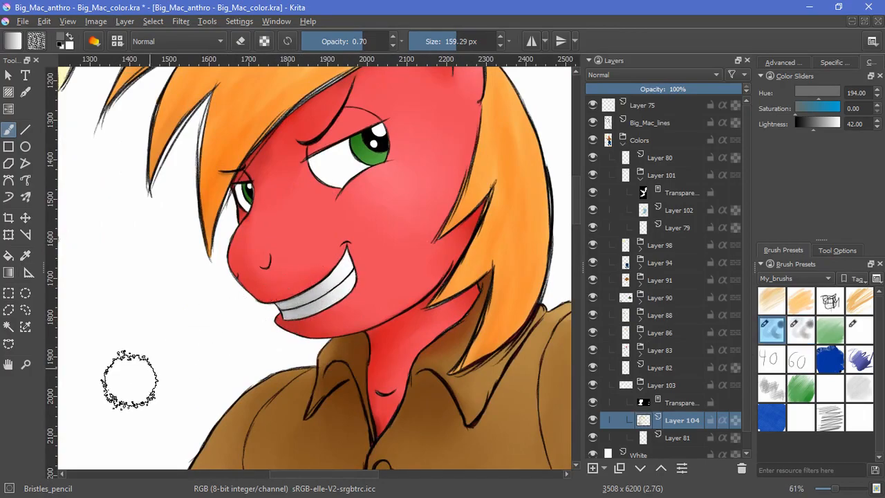
drag(130, 380, 144, 332)
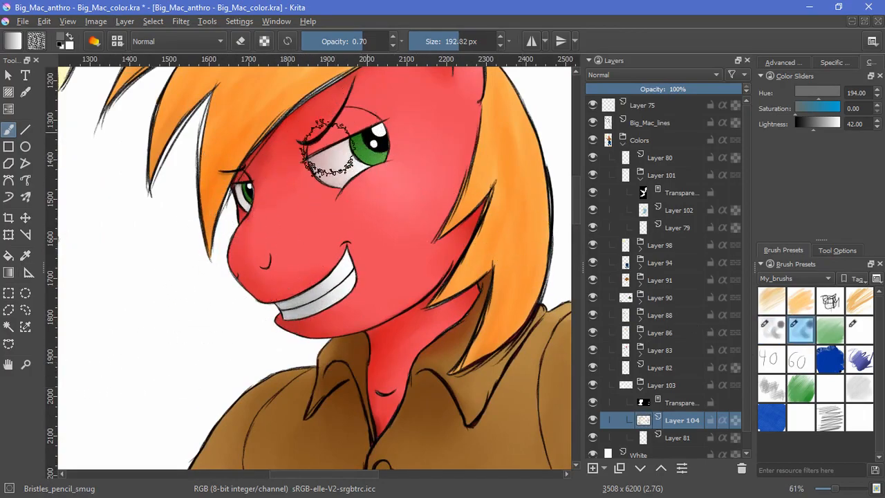
scroll(down, 3)
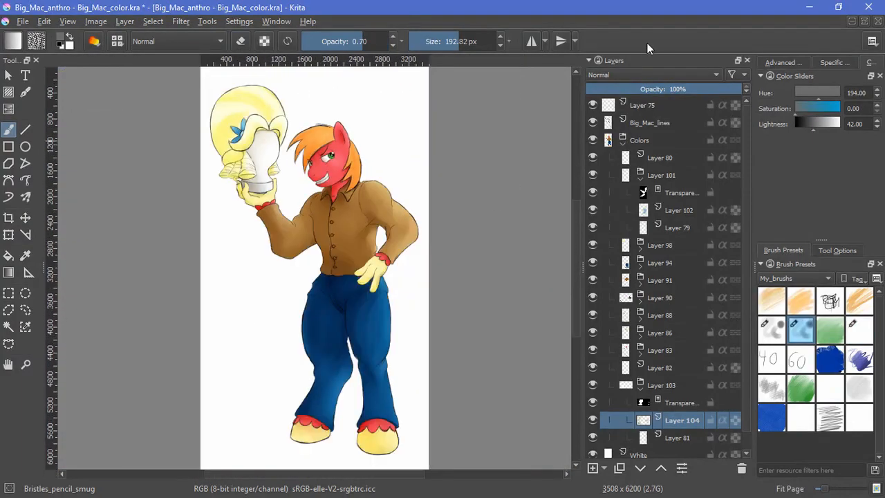
key(ctrl+s)
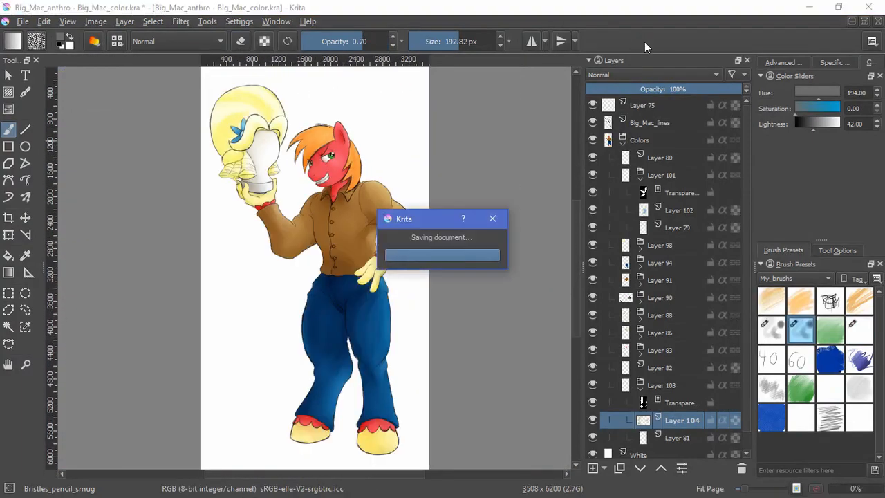